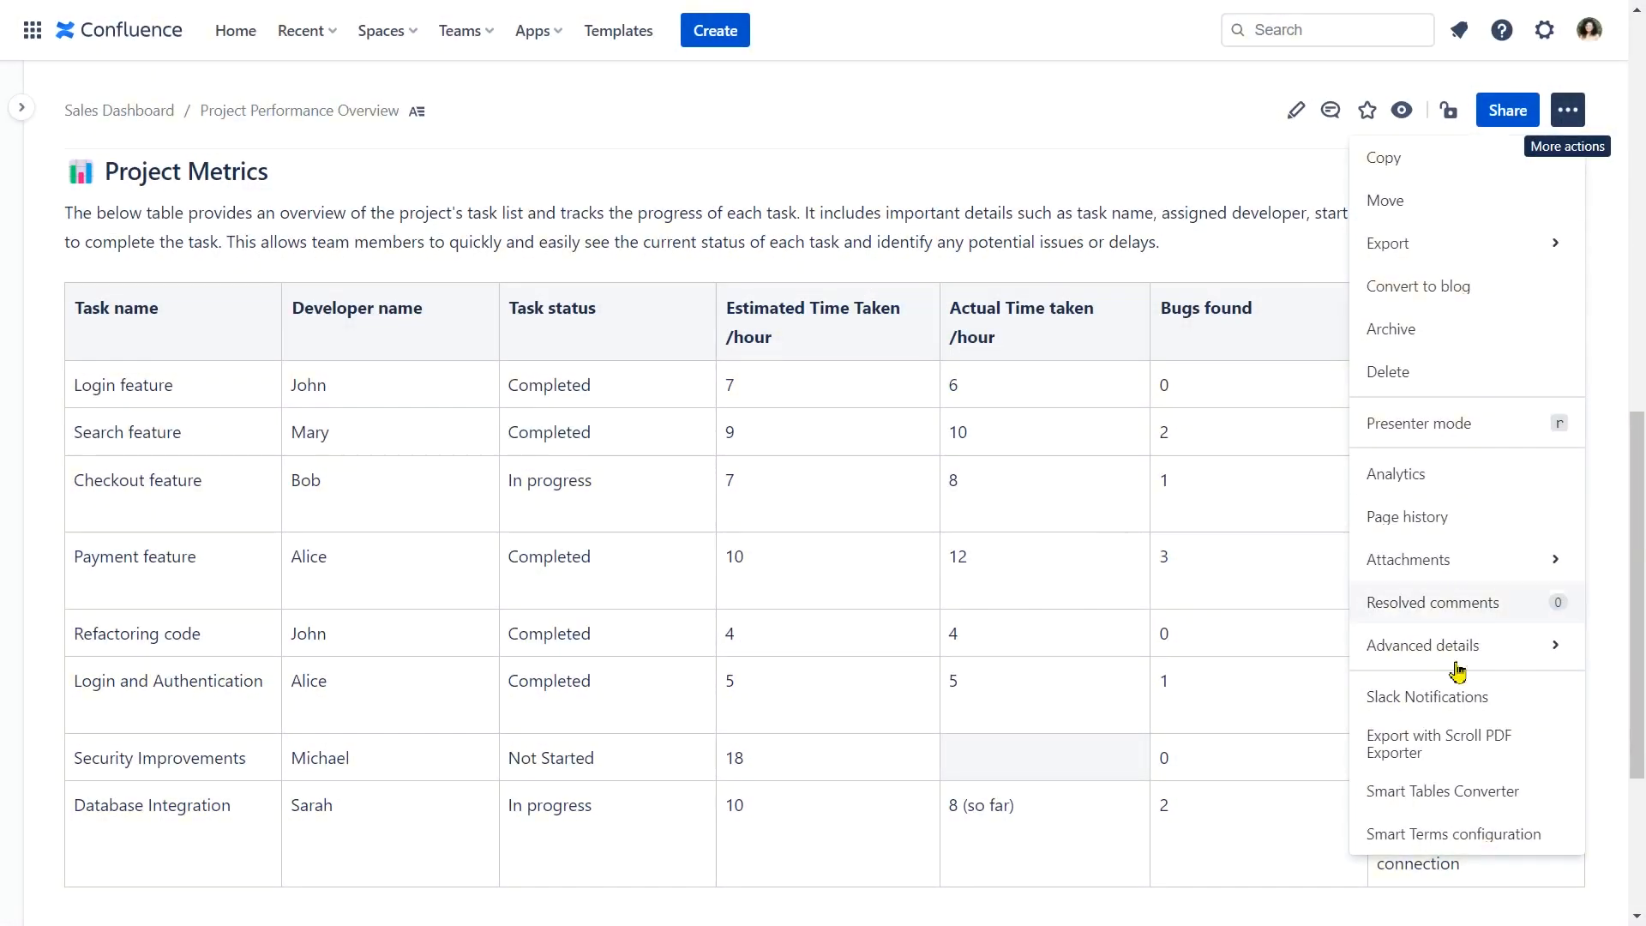
Convert the Project Metrics table into a Smart Table with Smart Tables Converter.
click(1442, 791)
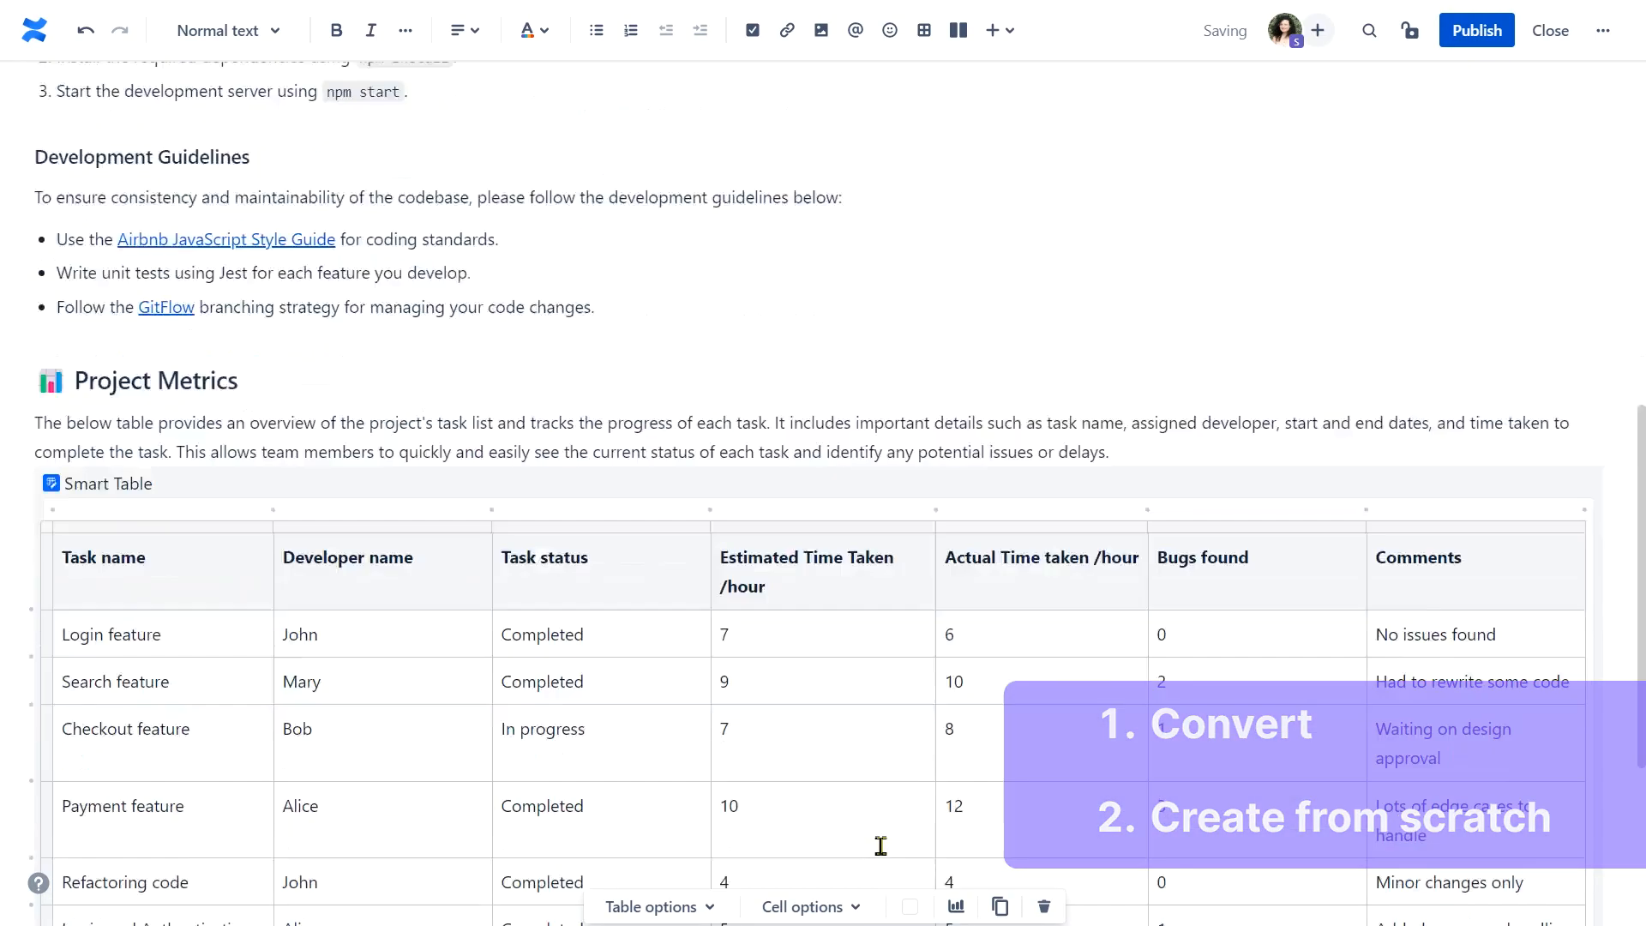
scroll(down, 3)
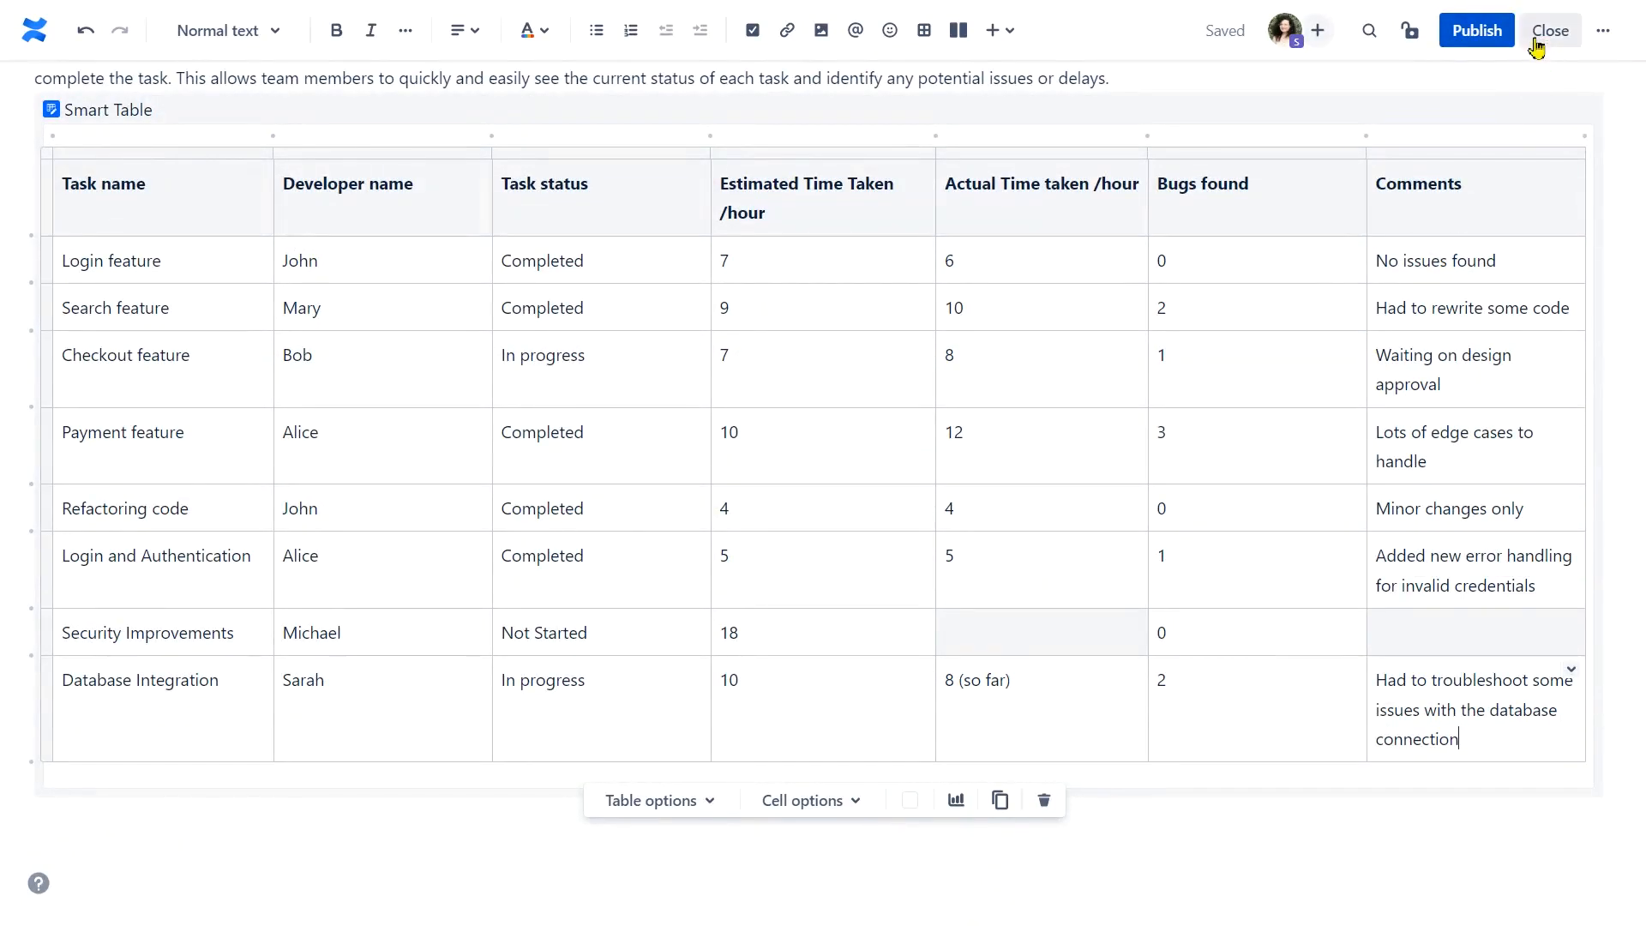
Make Security Improvements' status bold red 'Not started' with an info note 'Will start on Apr 5, 2023'.
click(1551, 29)
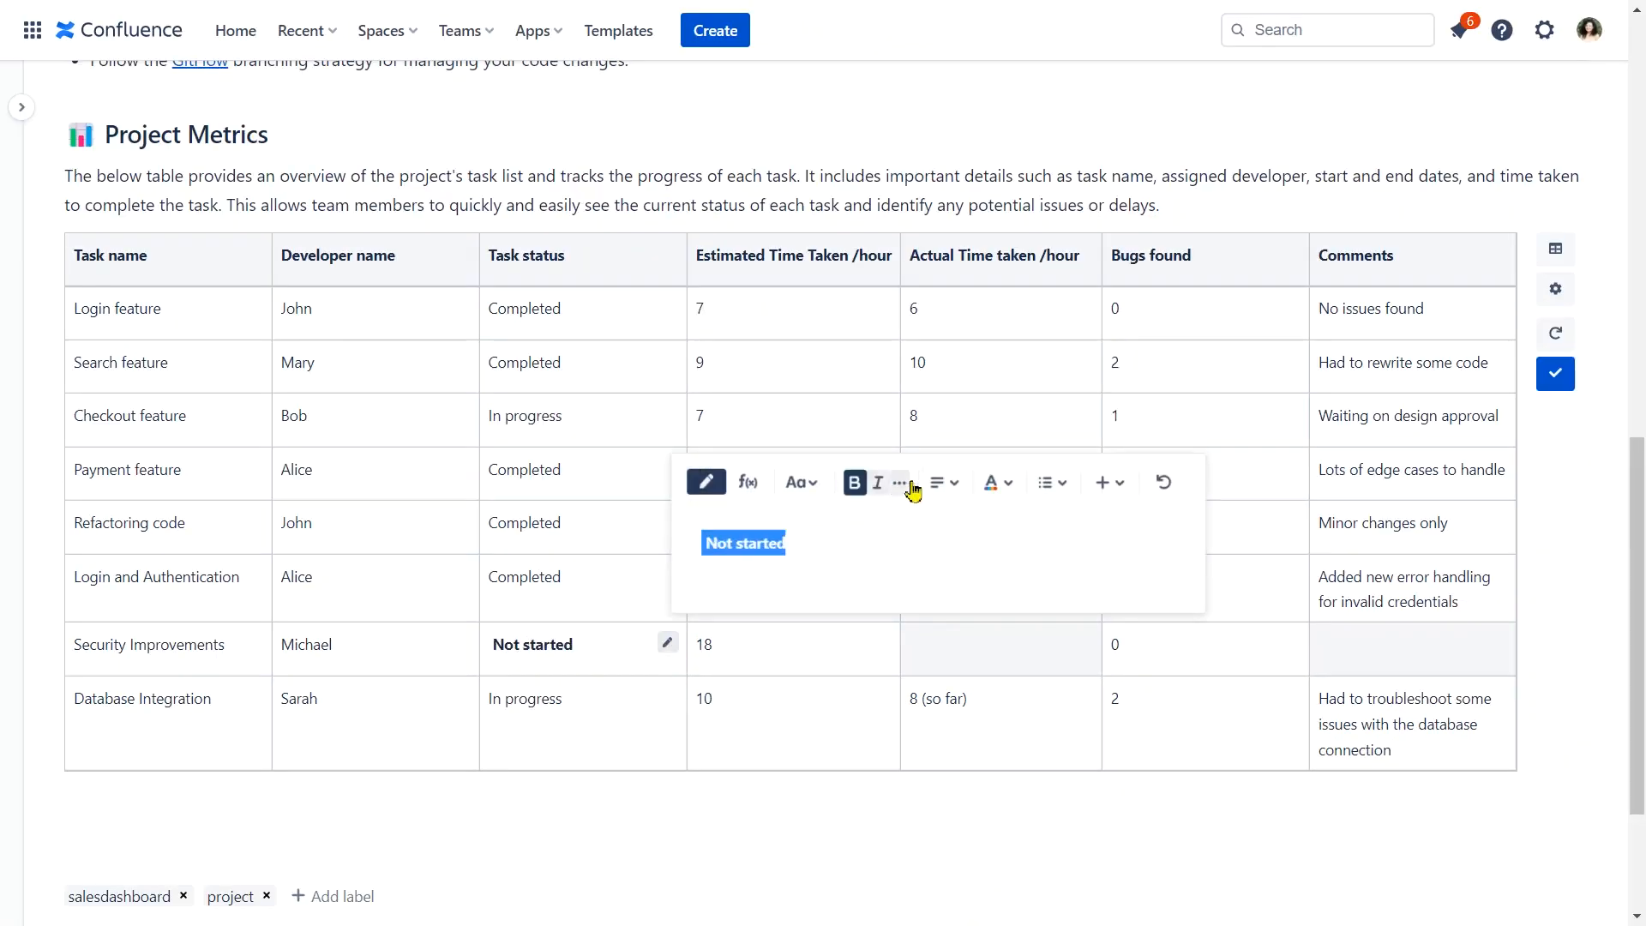
click(991, 483)
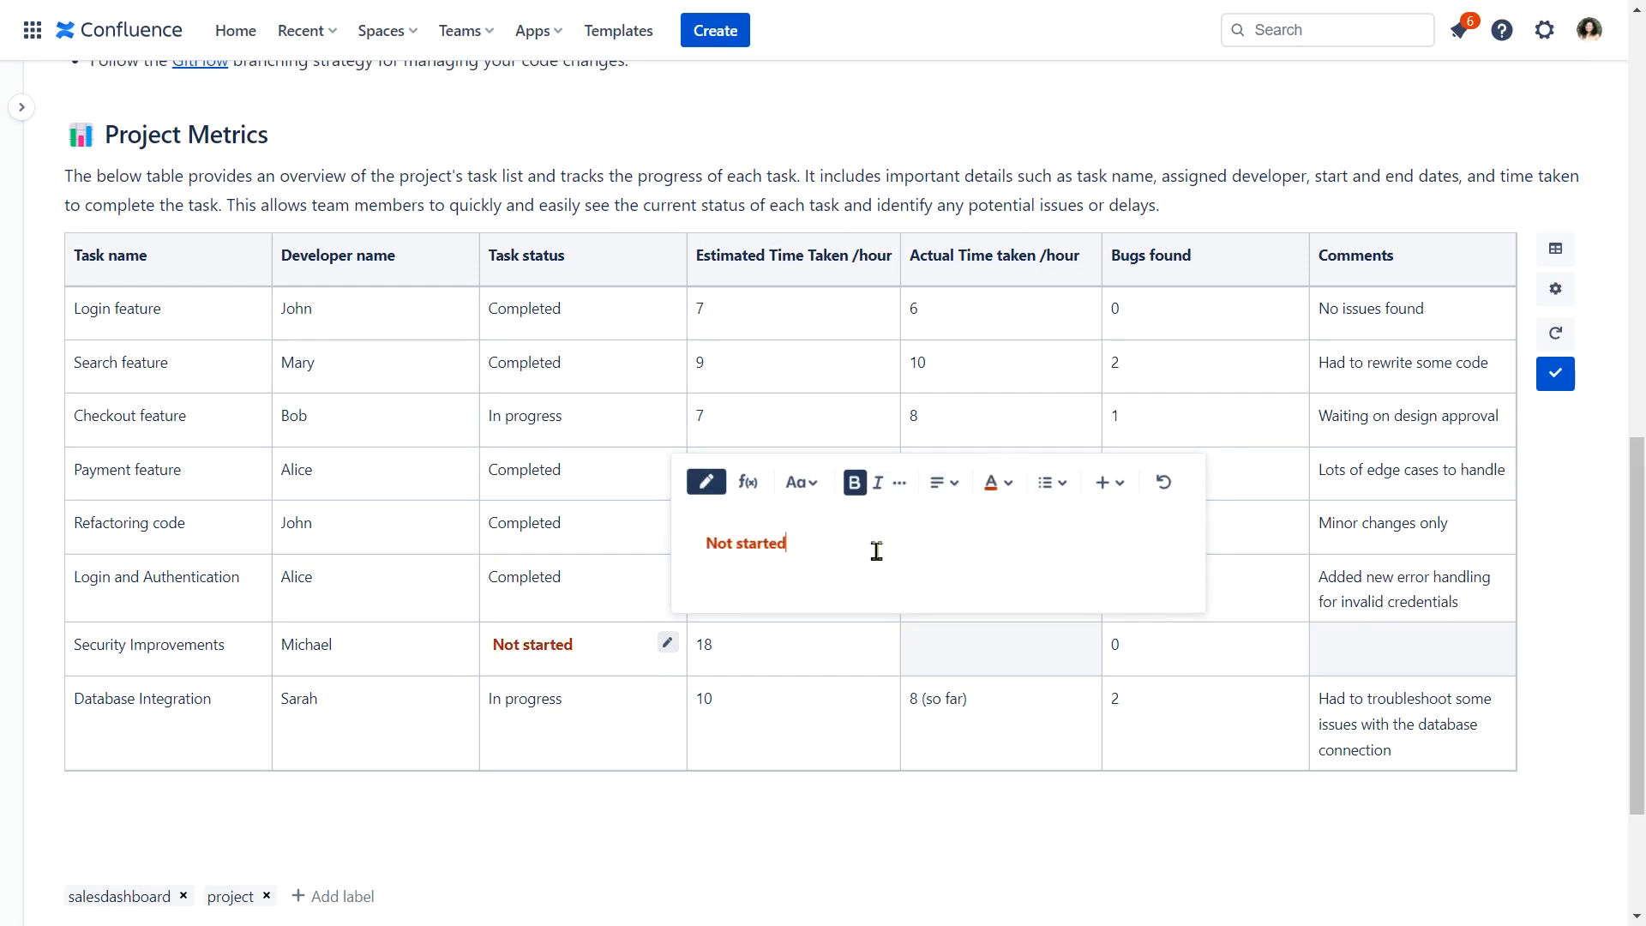
click(1104, 482)
text(Will start on /d)
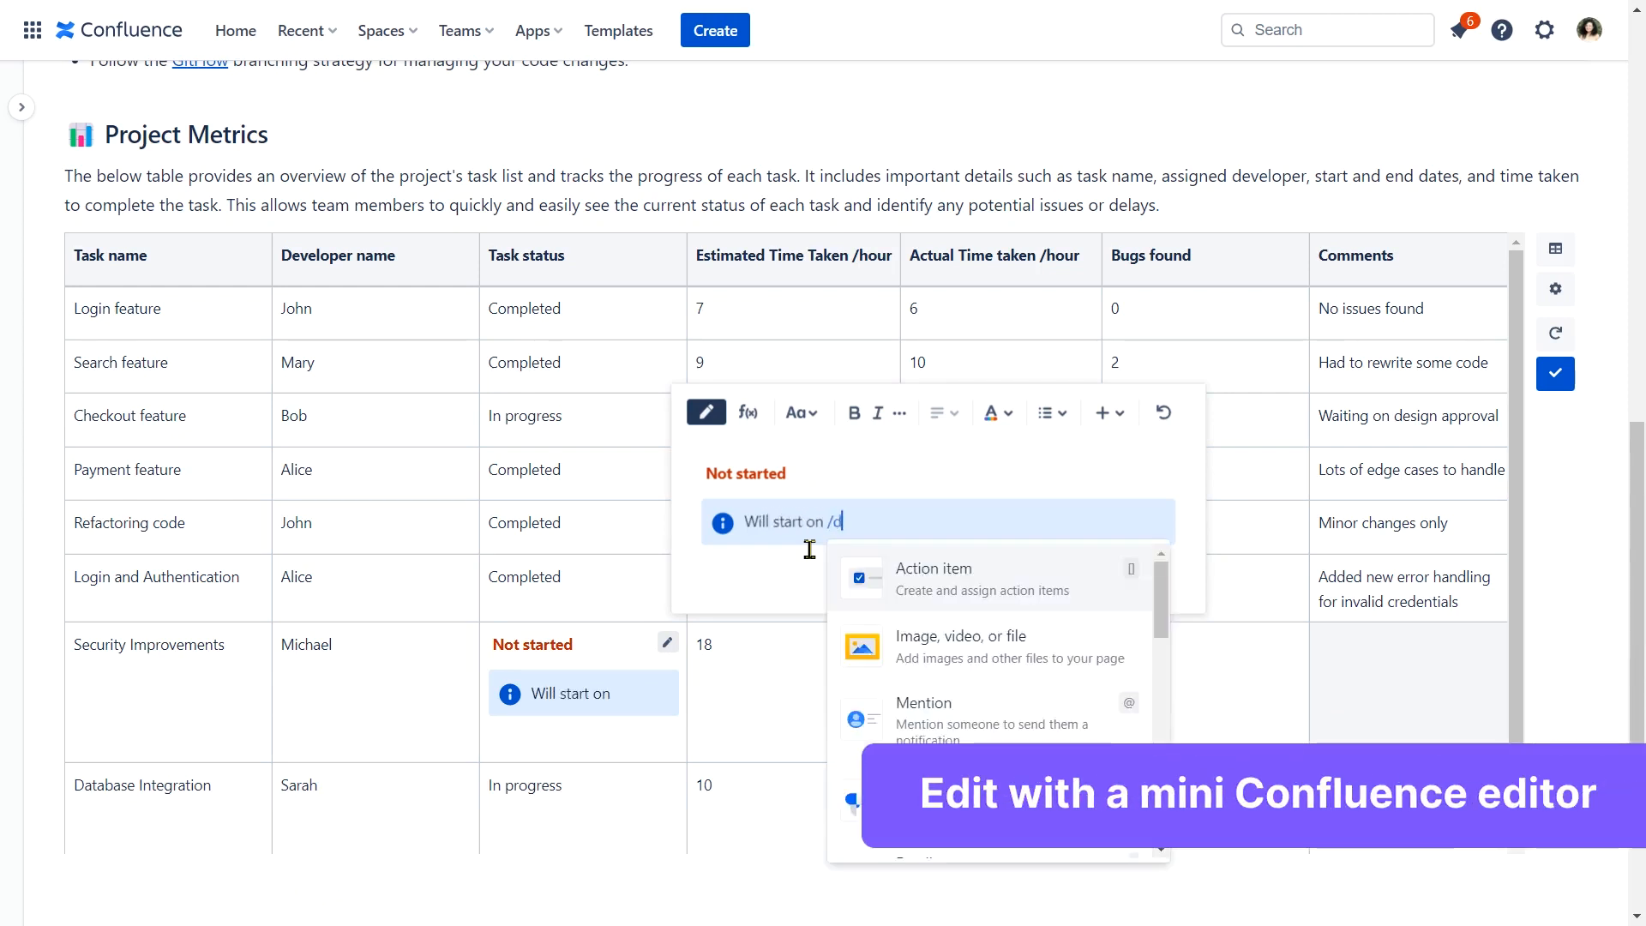
text(at)
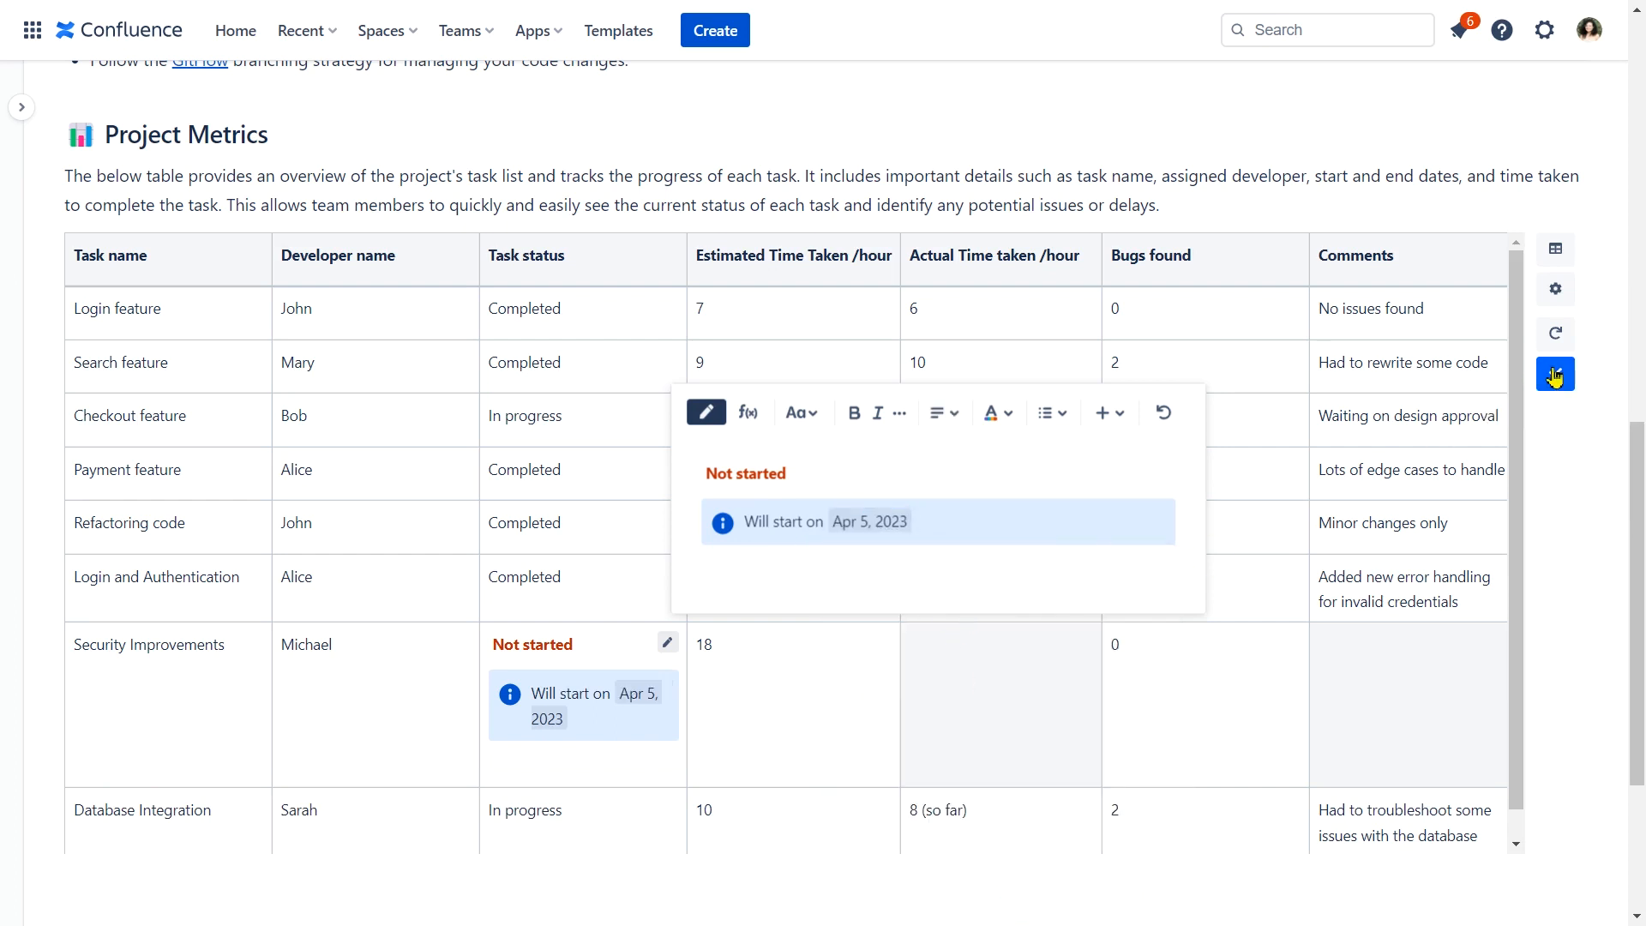
click(1555, 374)
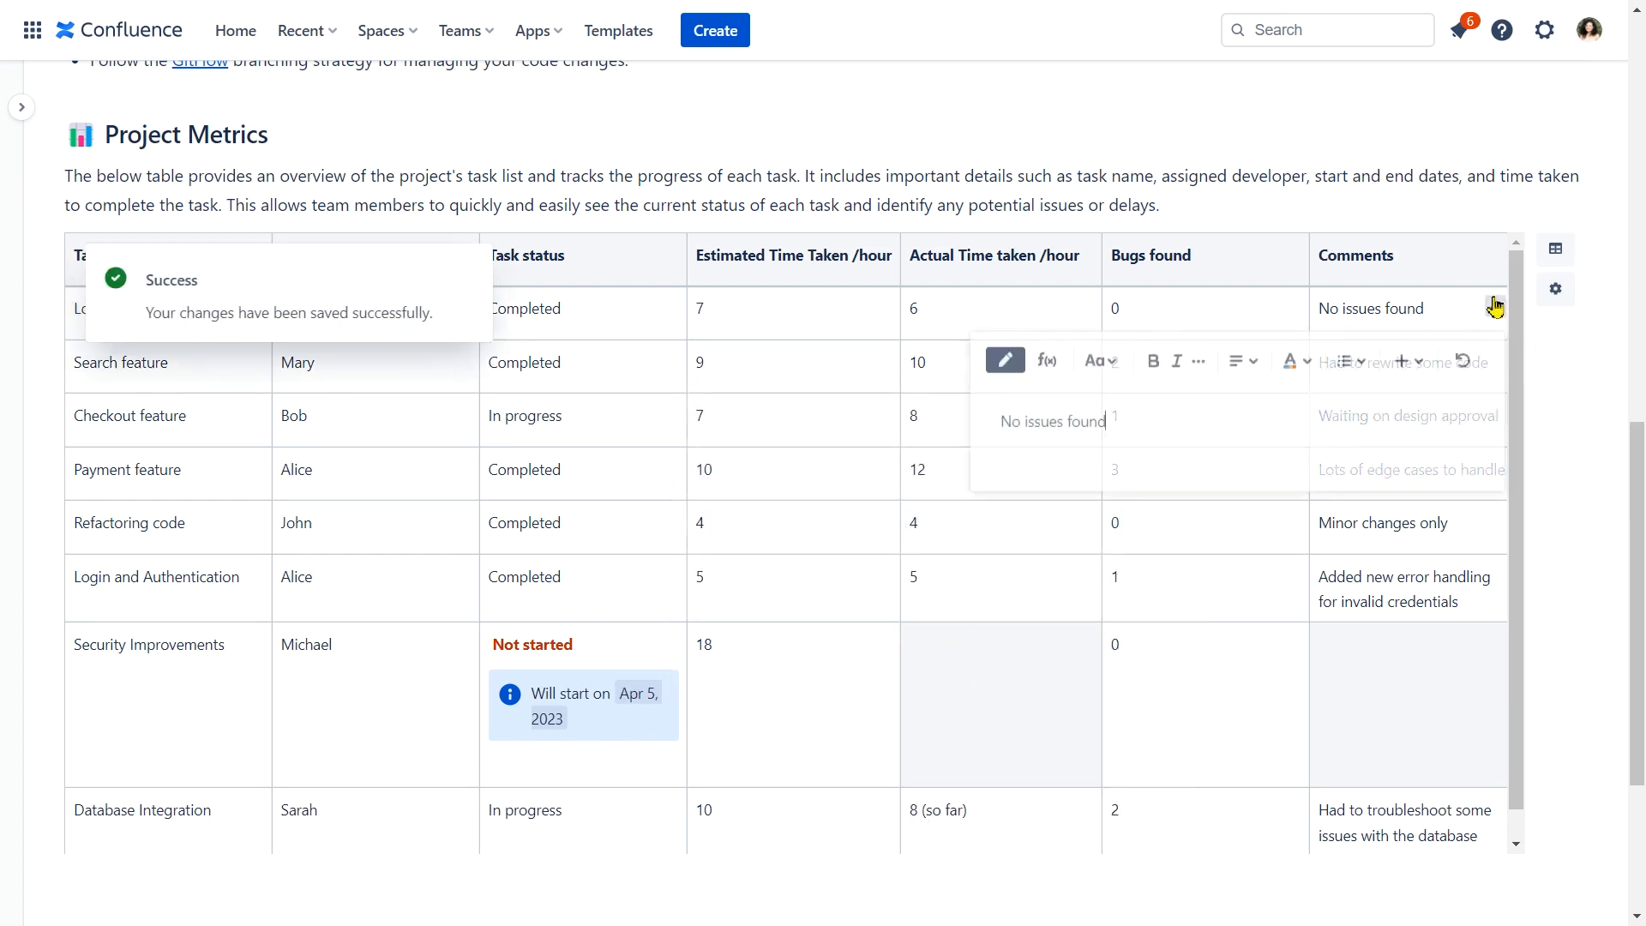
Hide the Estimated Time Taken column and exclude Michael in the Developer name filter.
click(1554, 288)
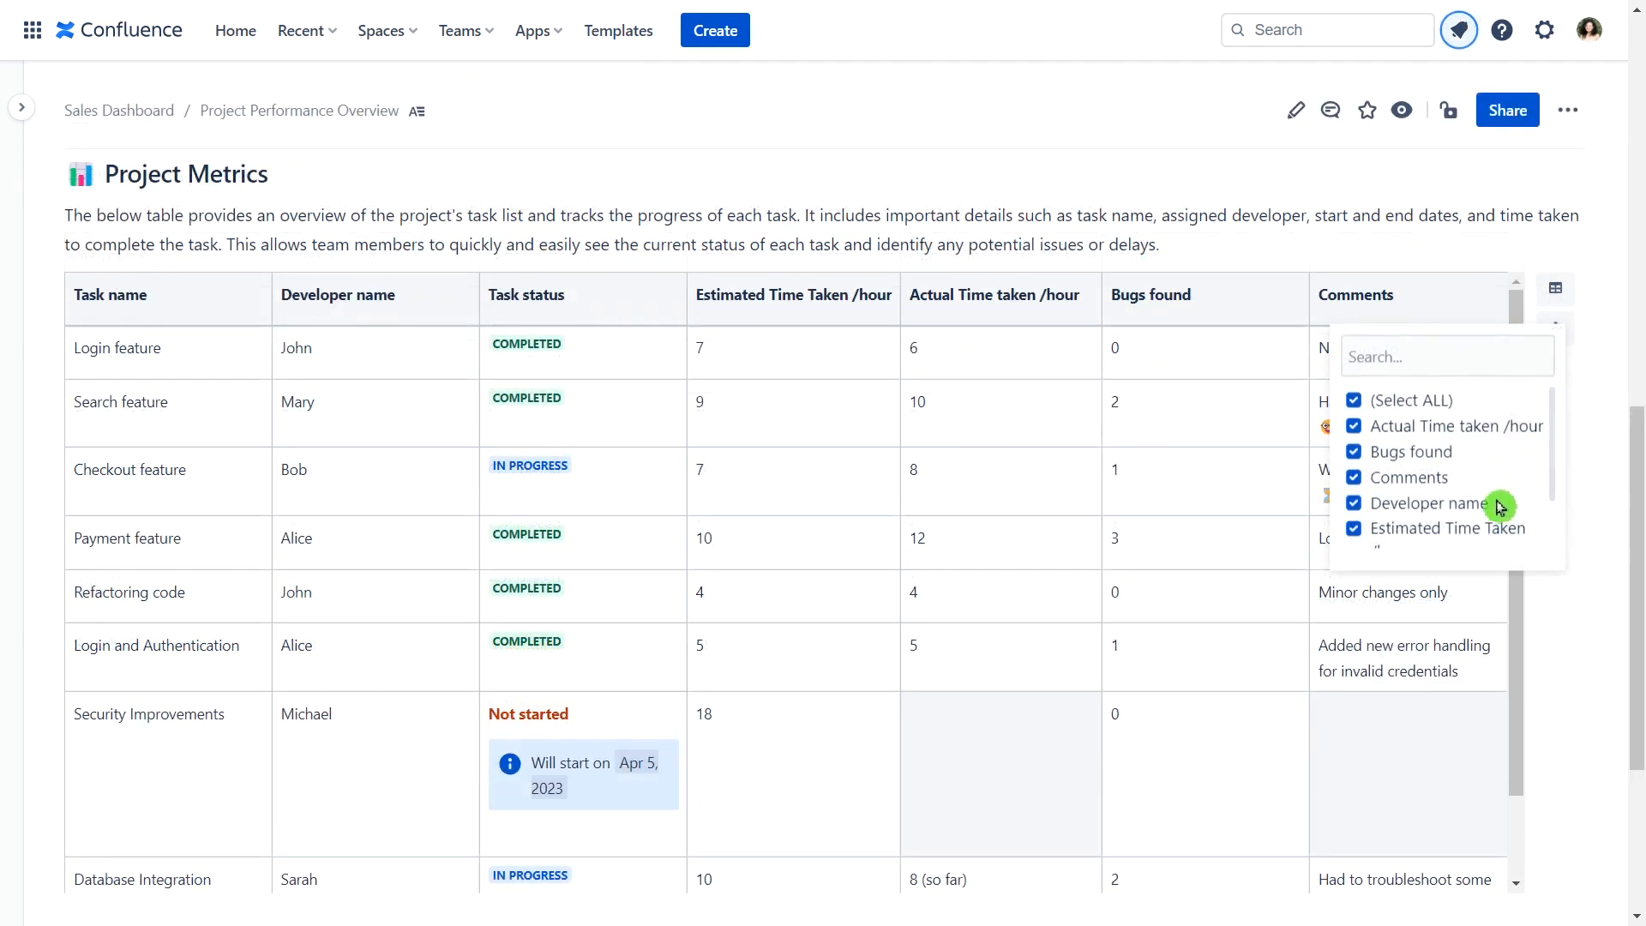
click(1355, 528)
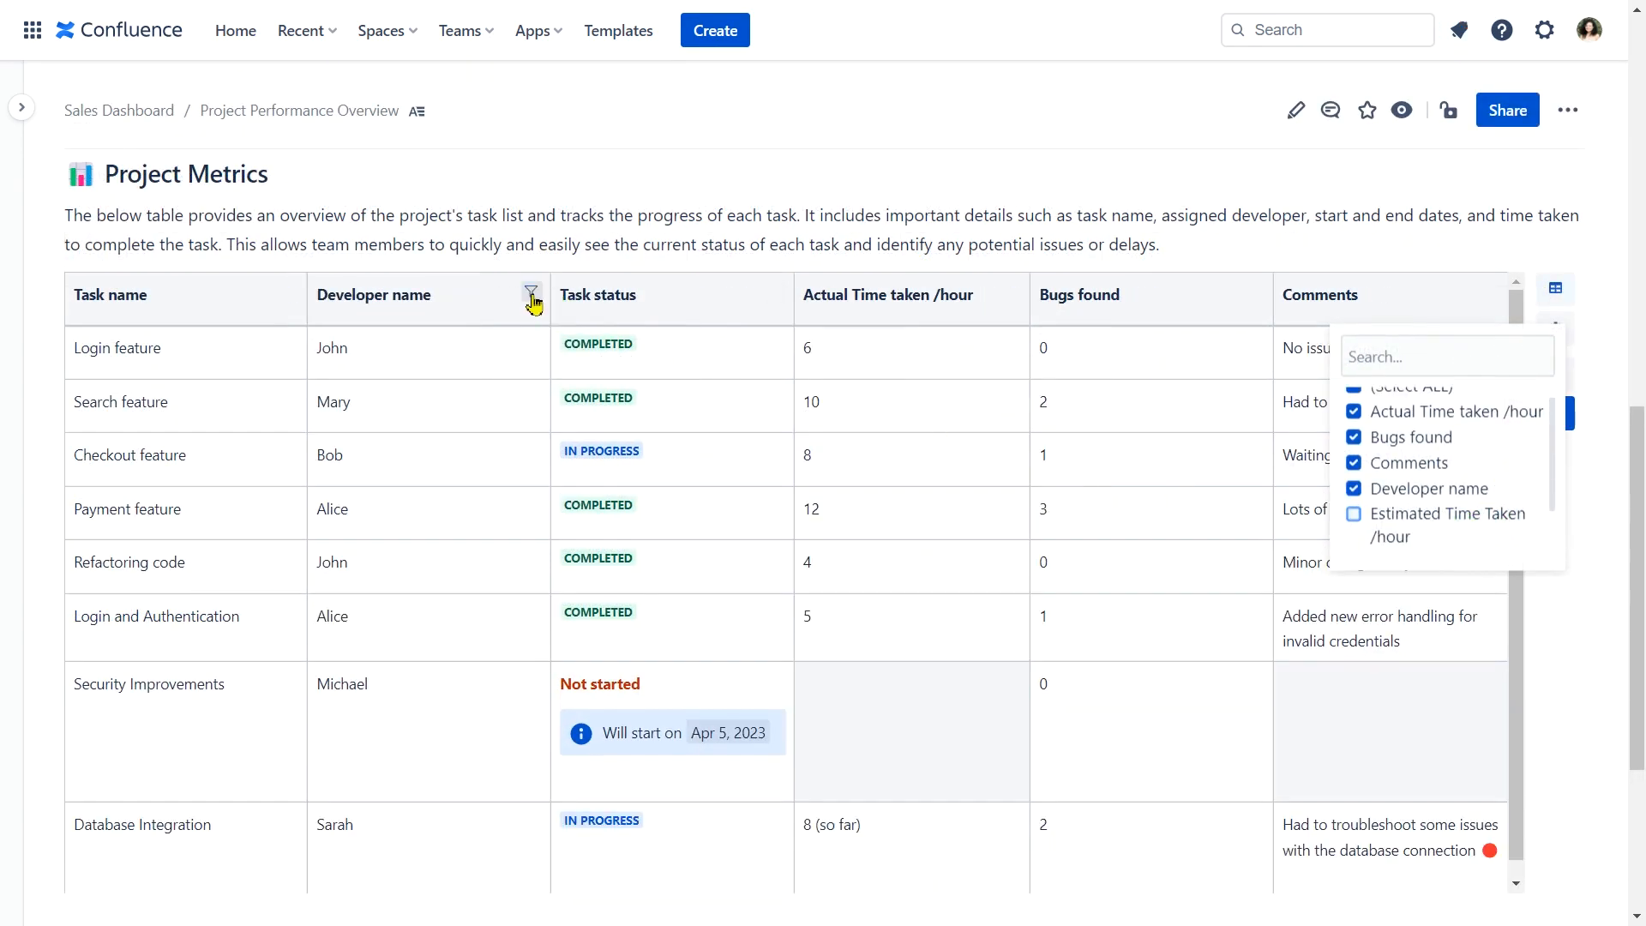
click(533, 295)
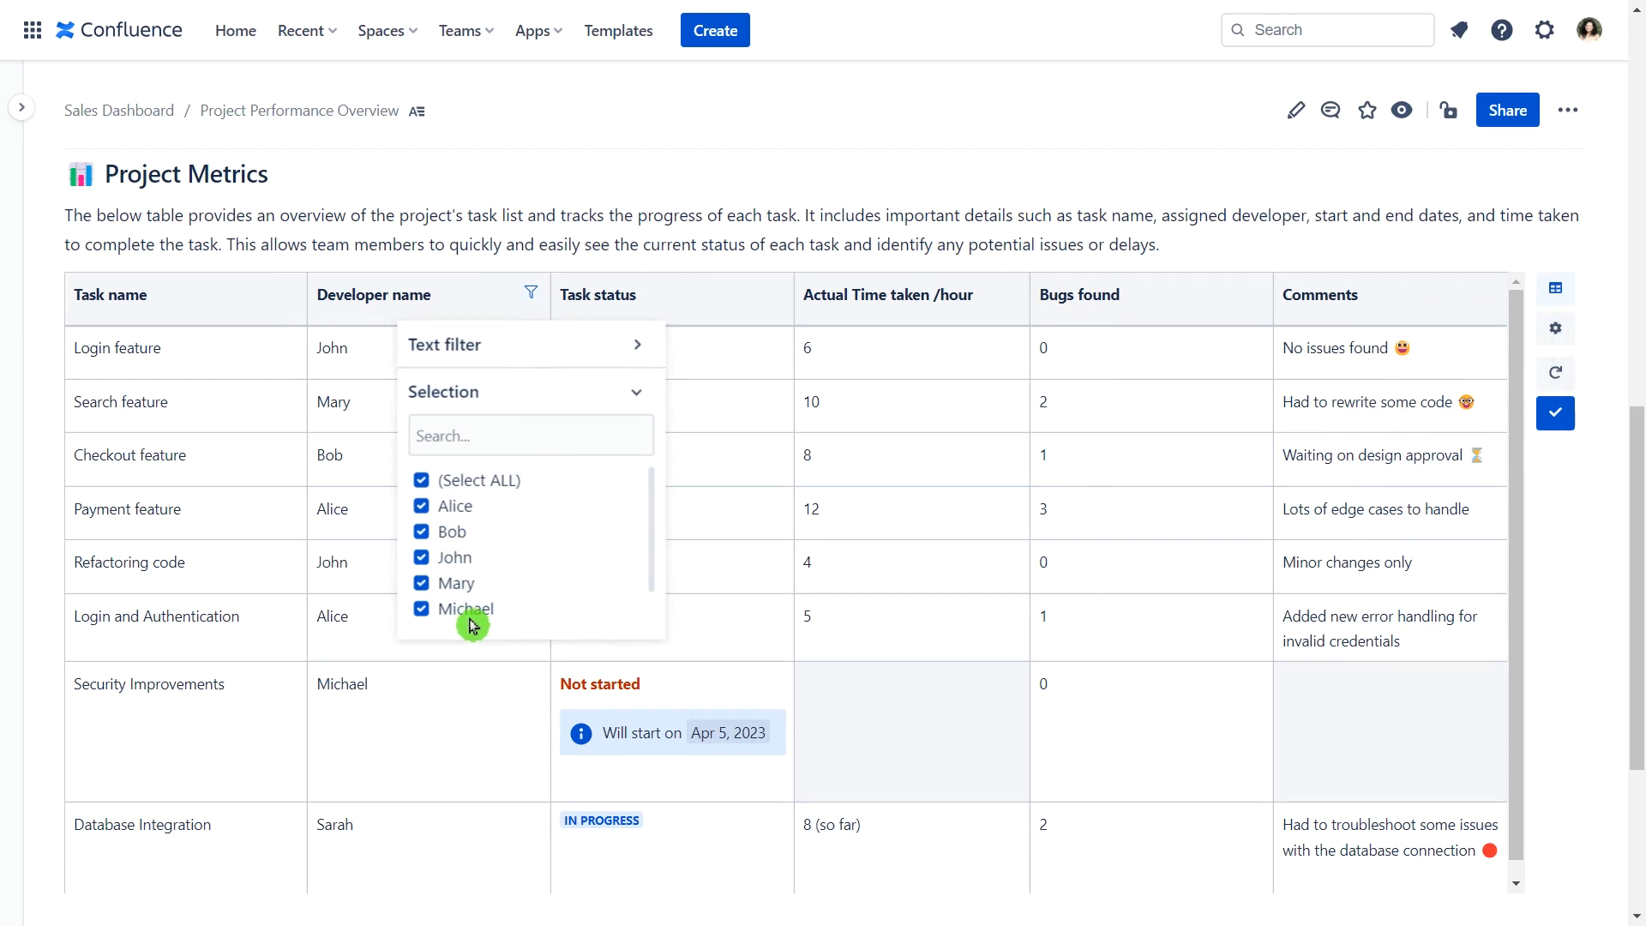
click(421, 608)
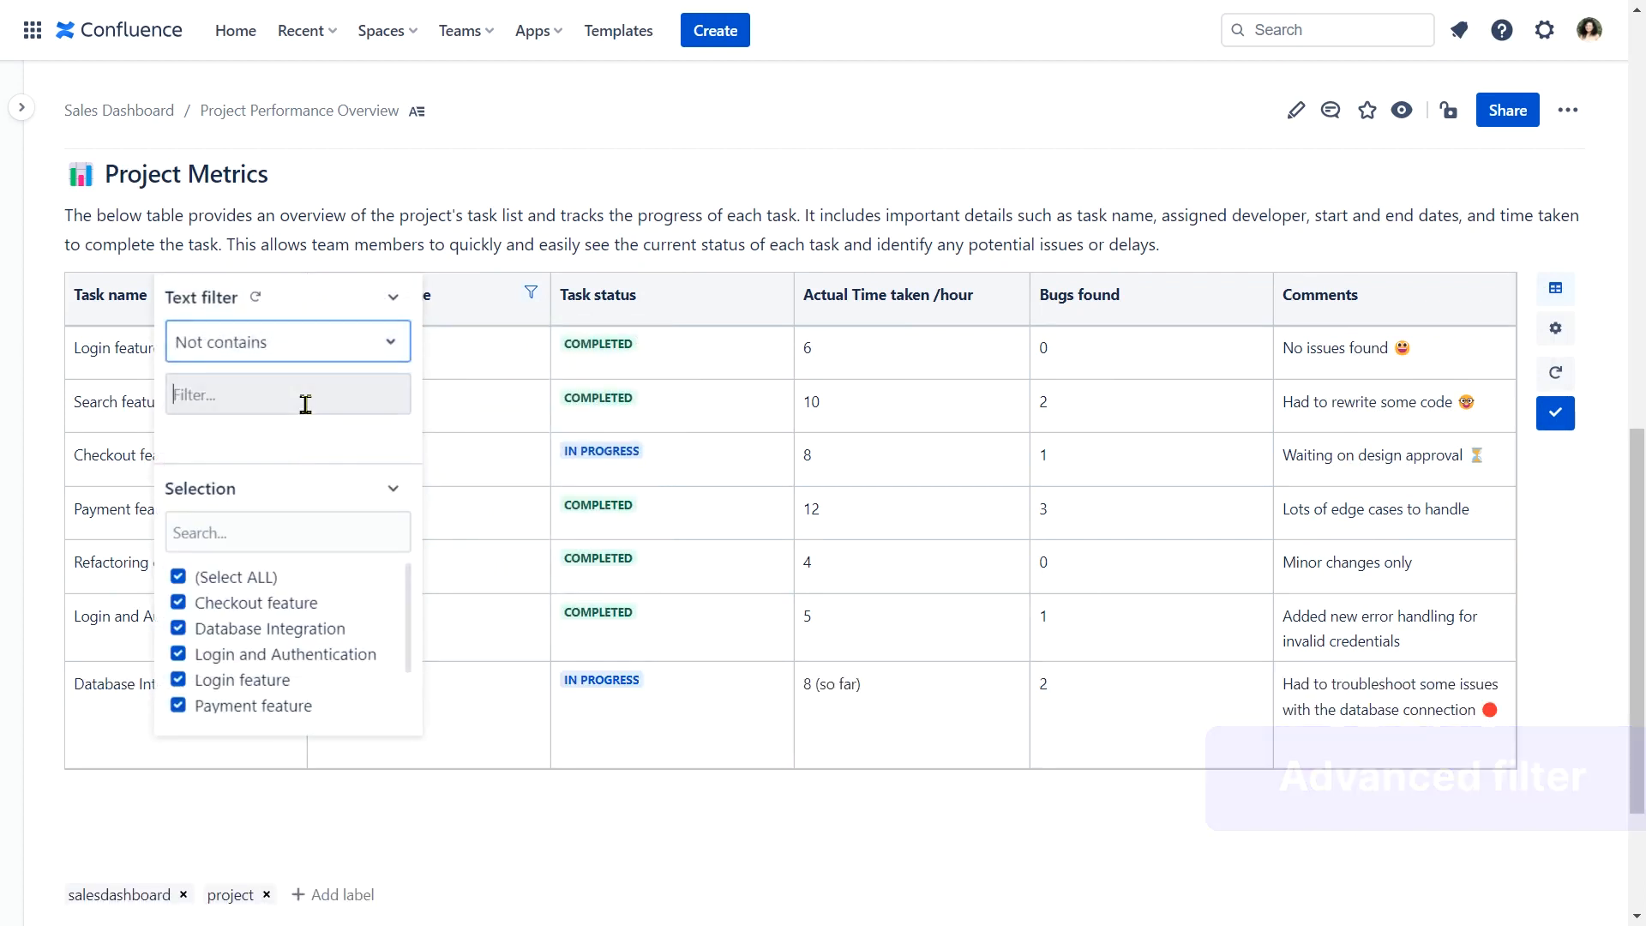
Filter Task name to 'not contains feature' OR 'starts with login'.
text(feature)
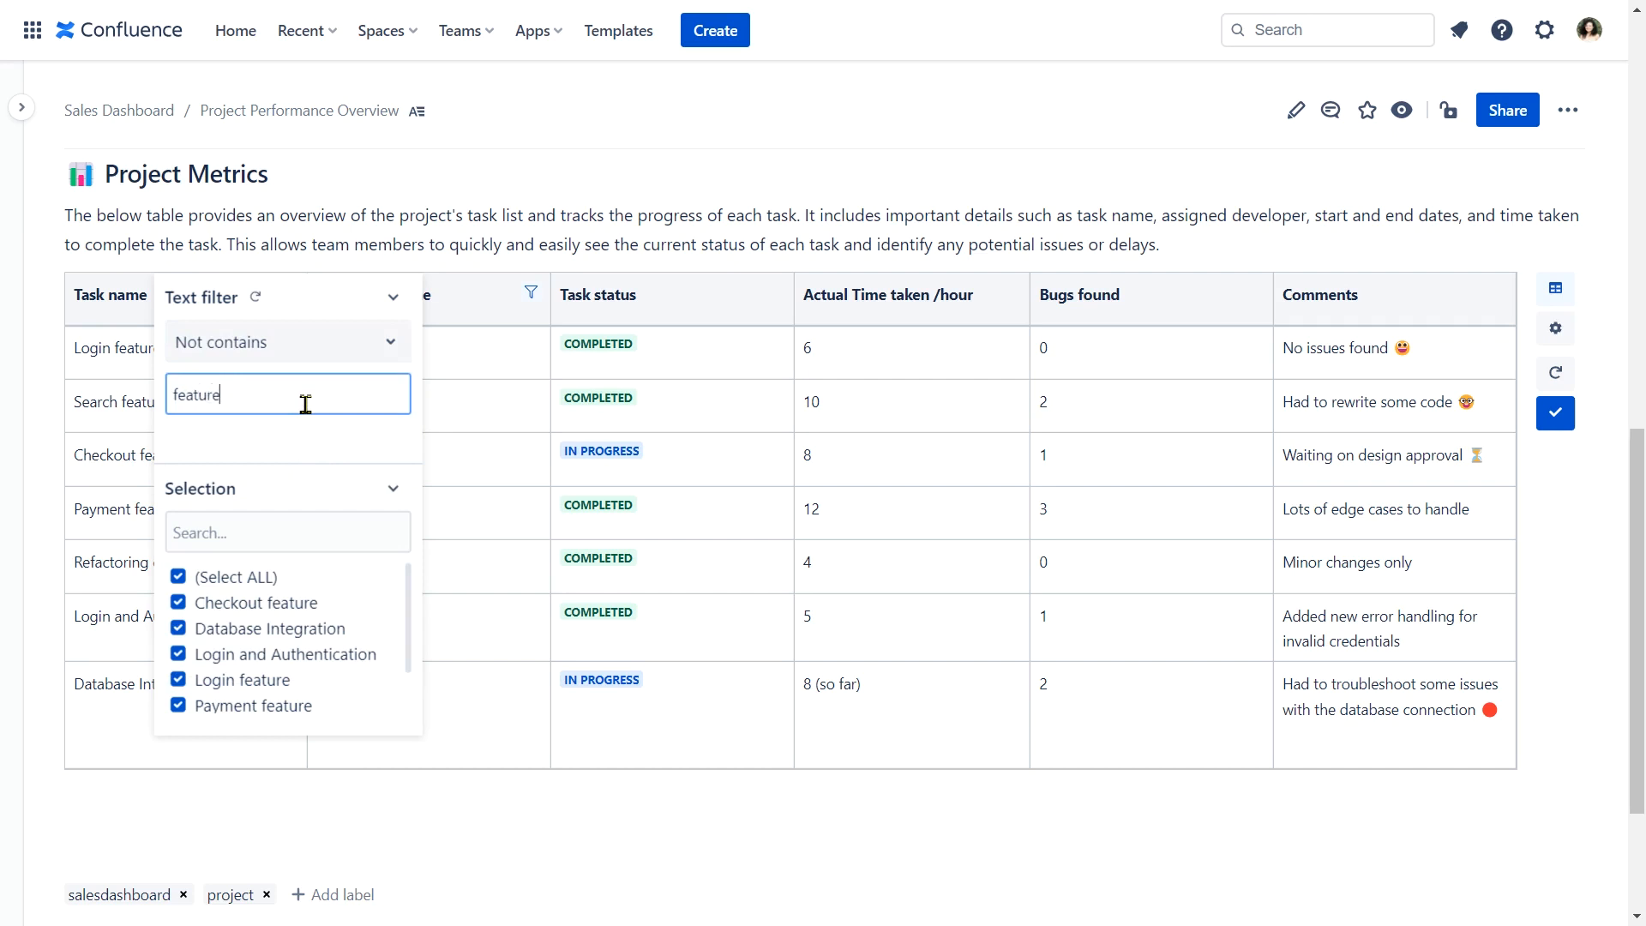
click(287, 474)
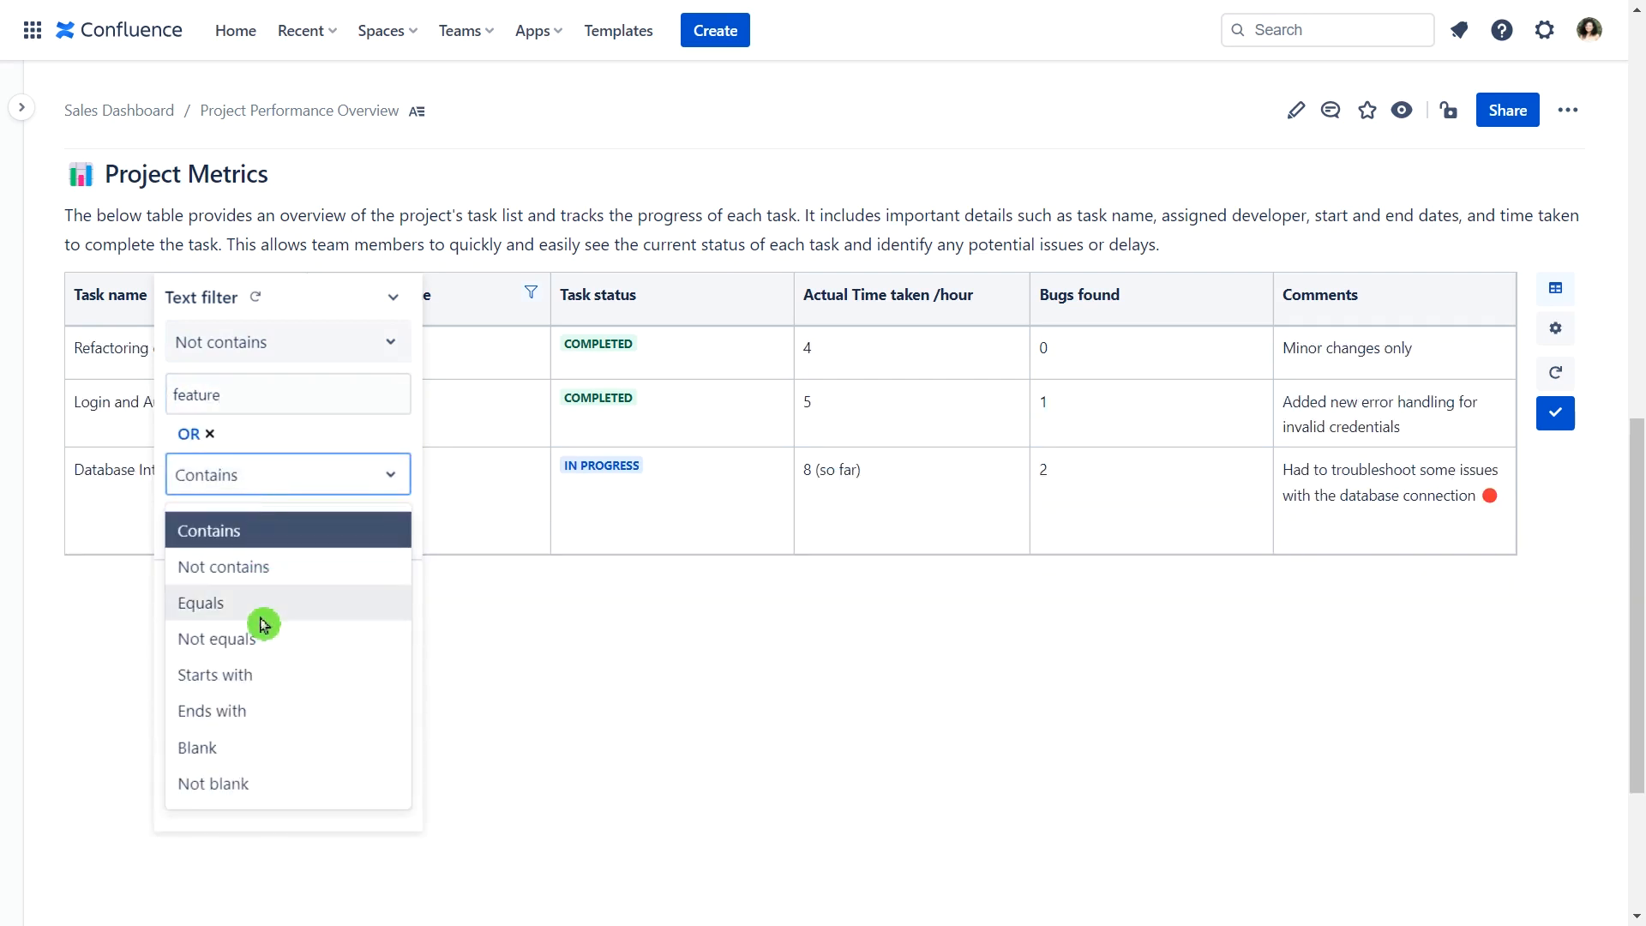
click(214, 674)
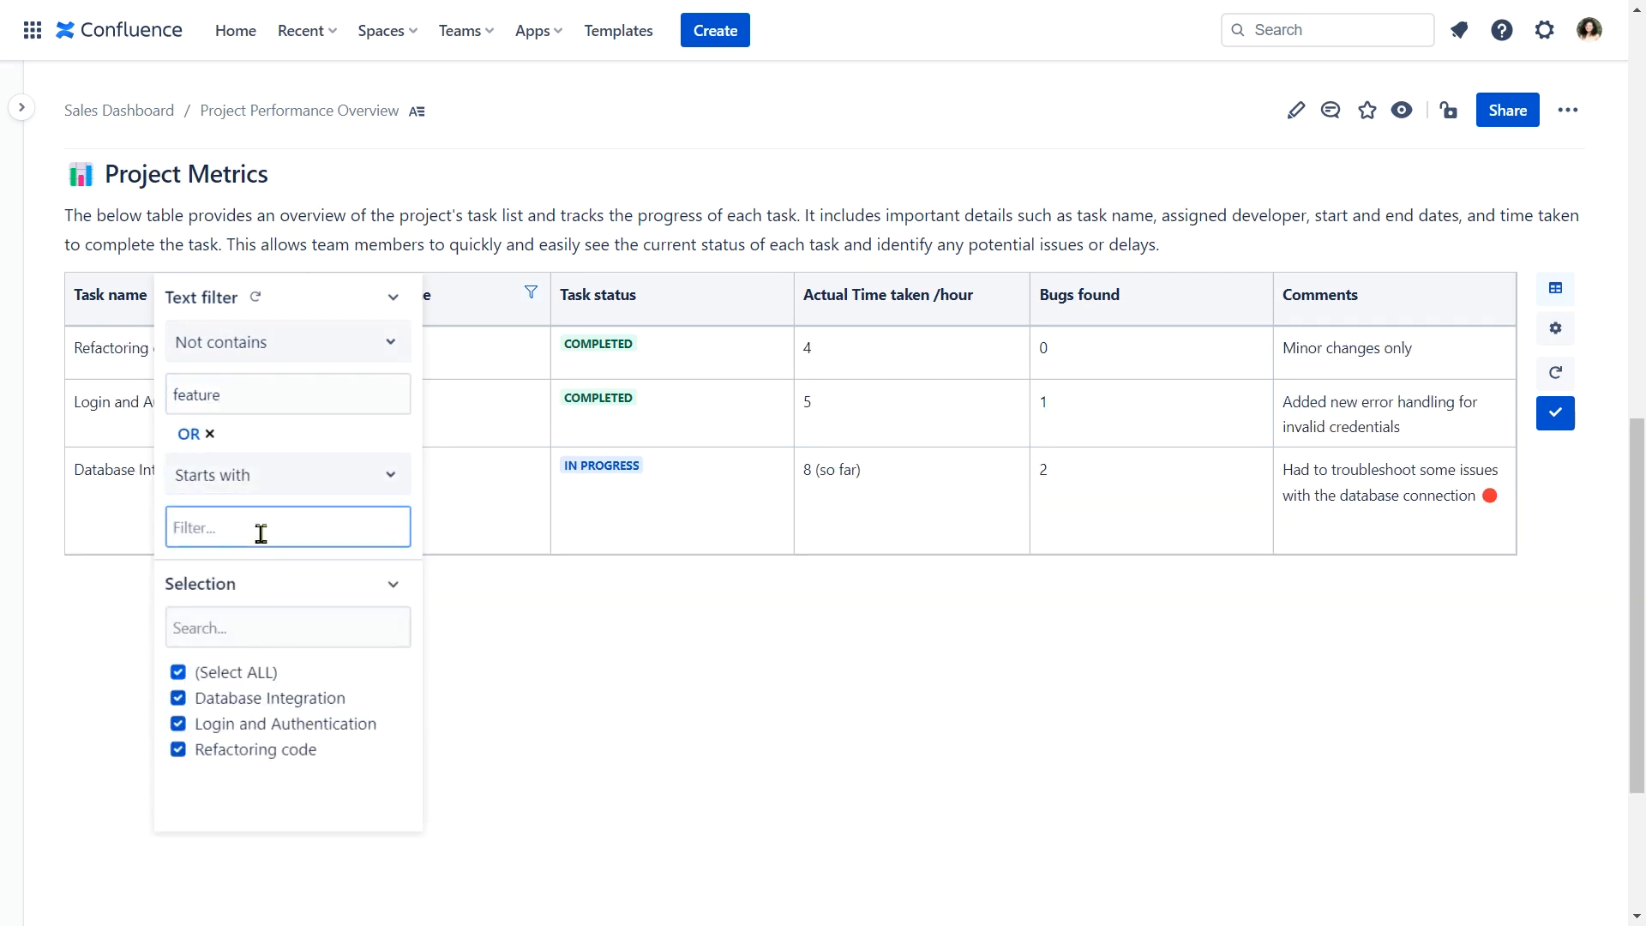
text(login)
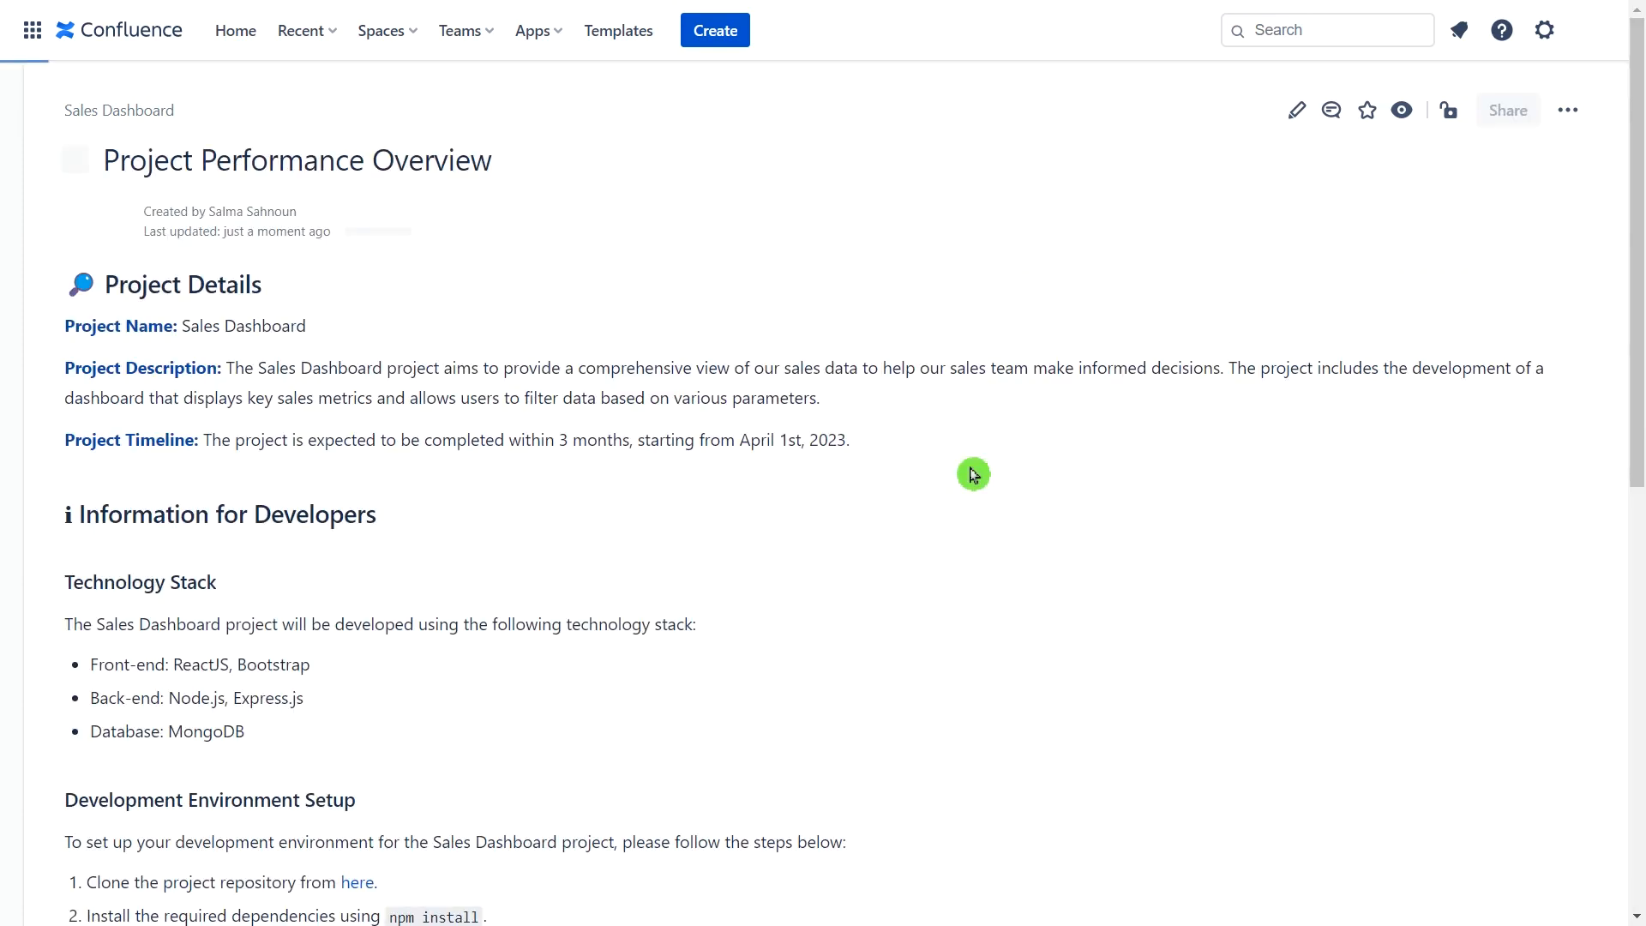
Add =SUM(D1:D8) totals, copied to actual hours and bugs, giving 70, 45 and 9.
scroll(down, 3)
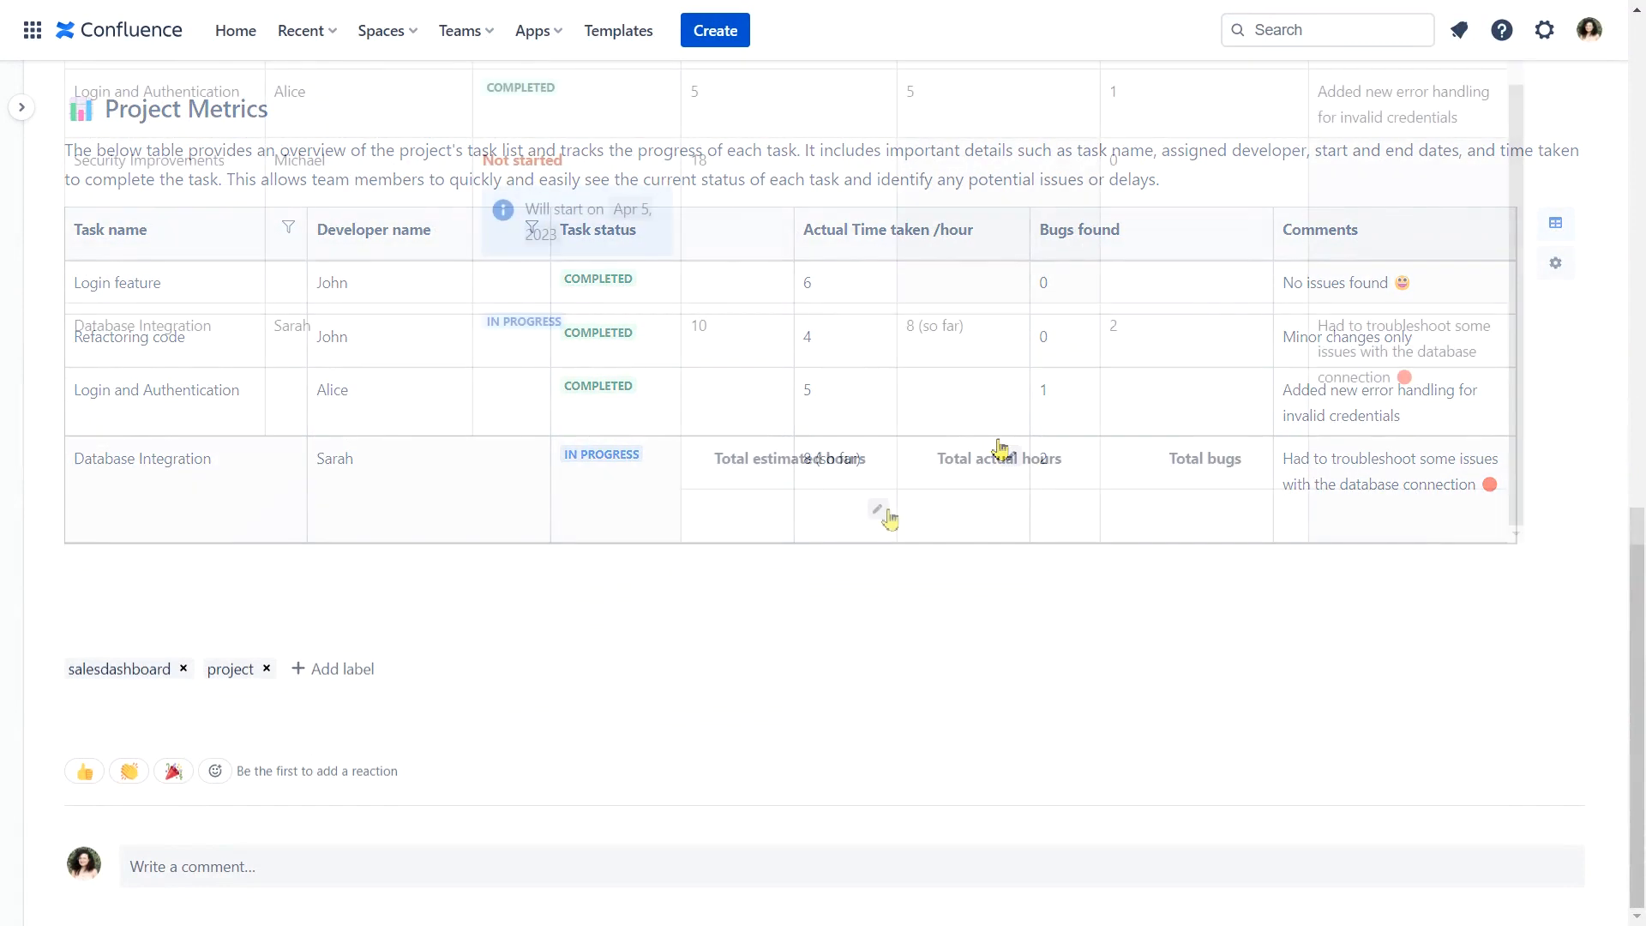
click(976, 324)
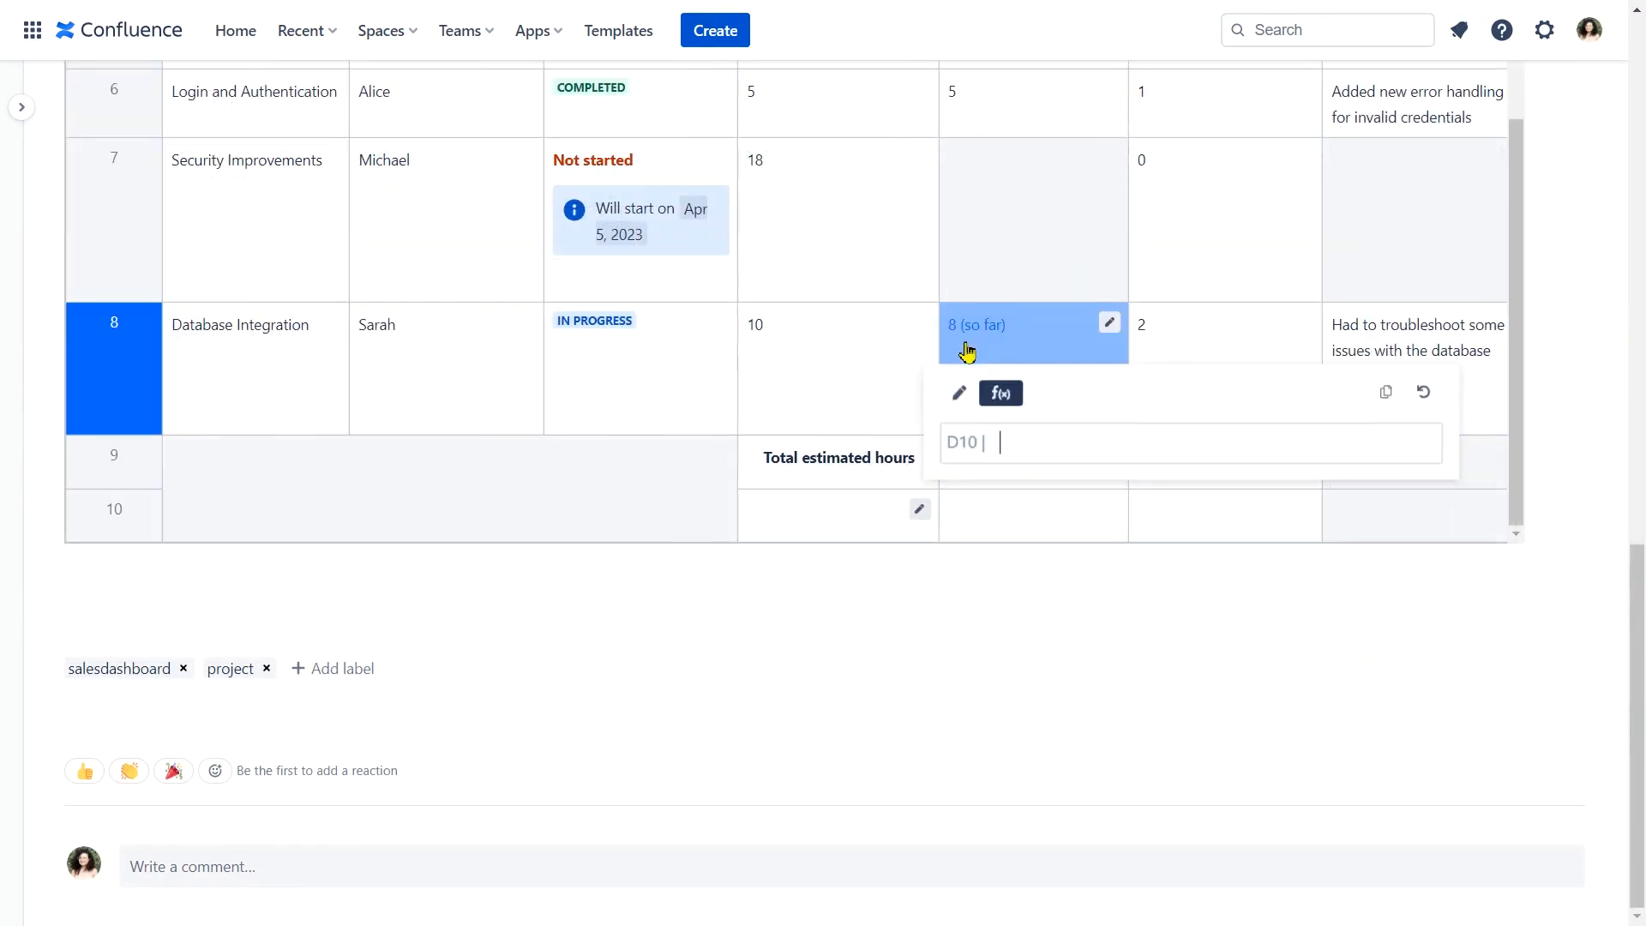
text(SUM()
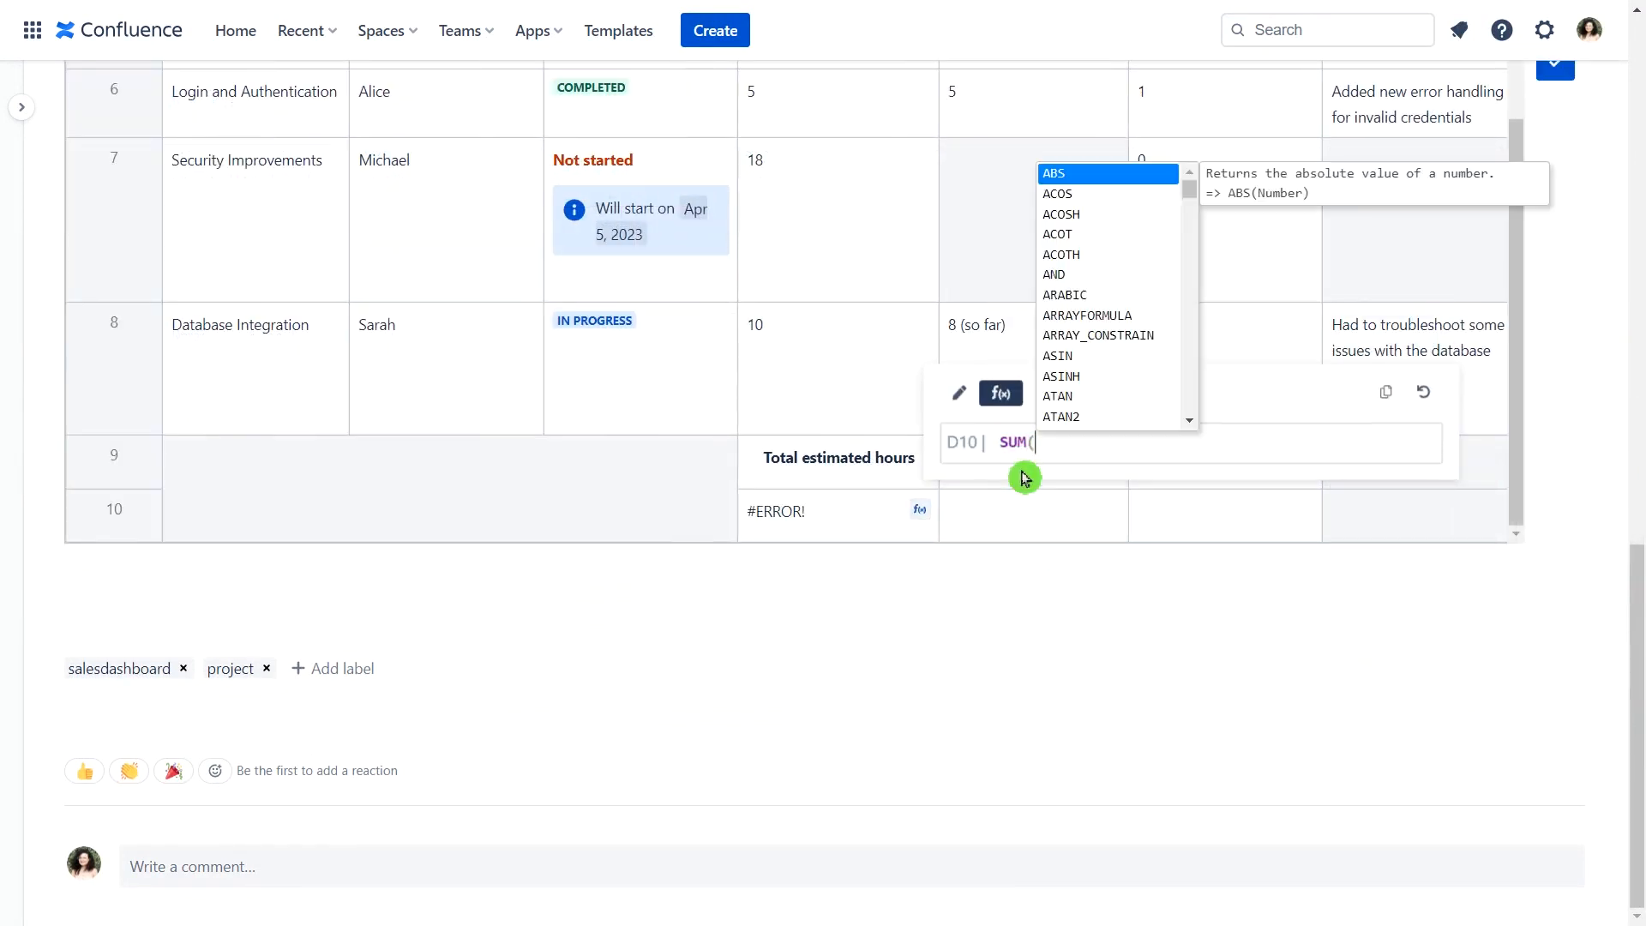
text(D1:D8)
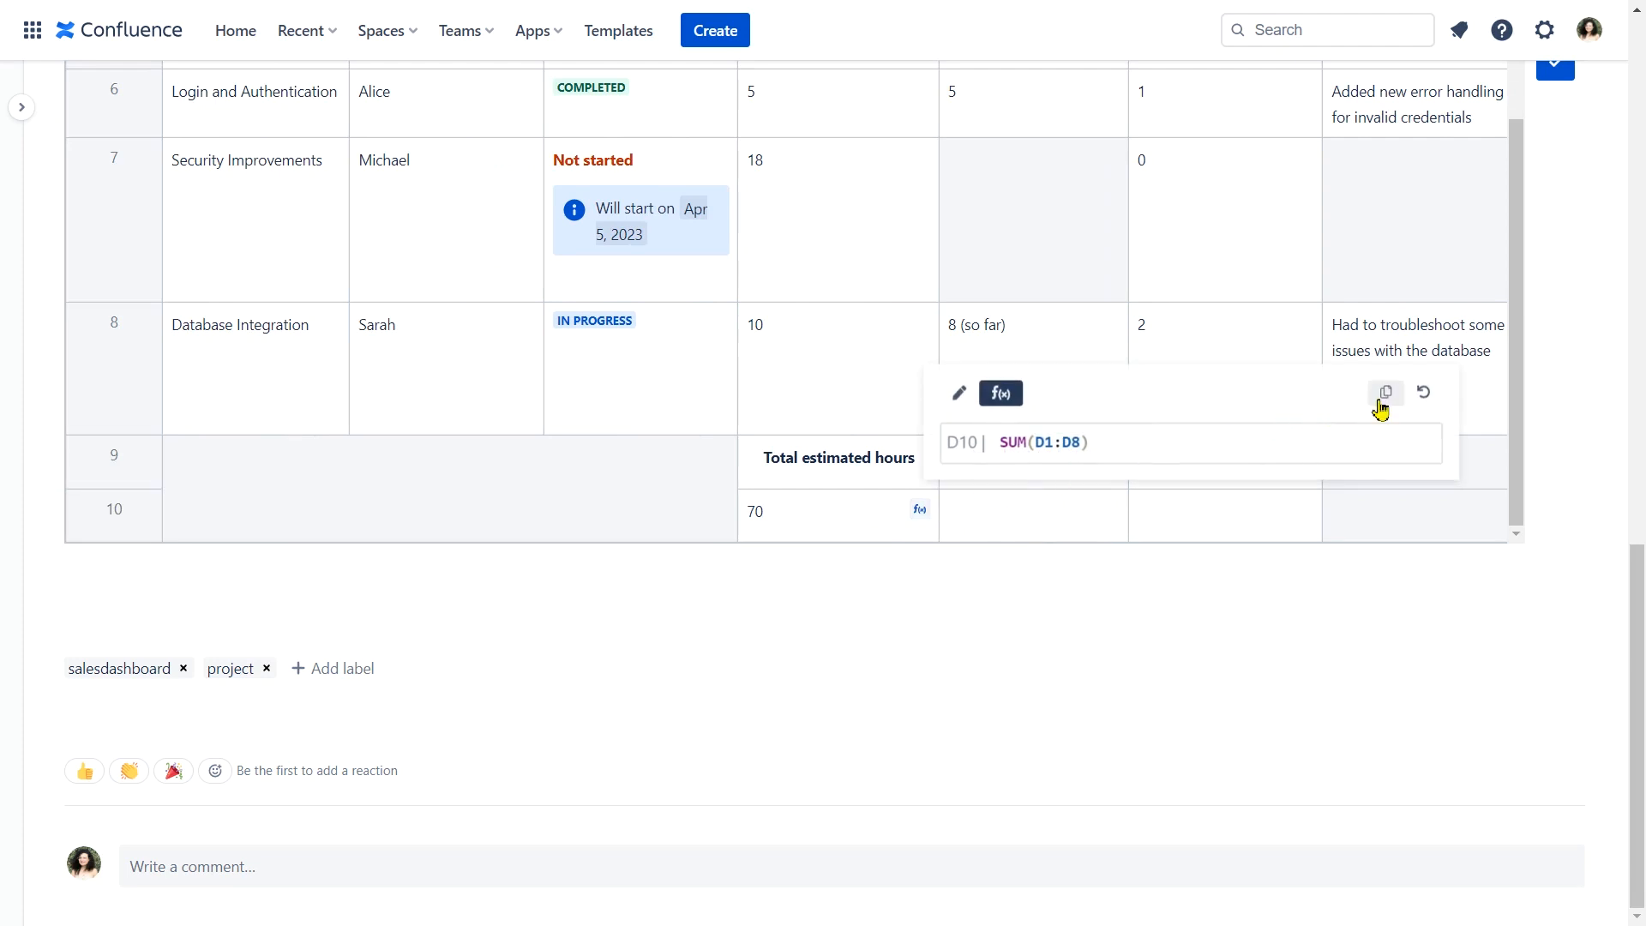
click(1377, 392)
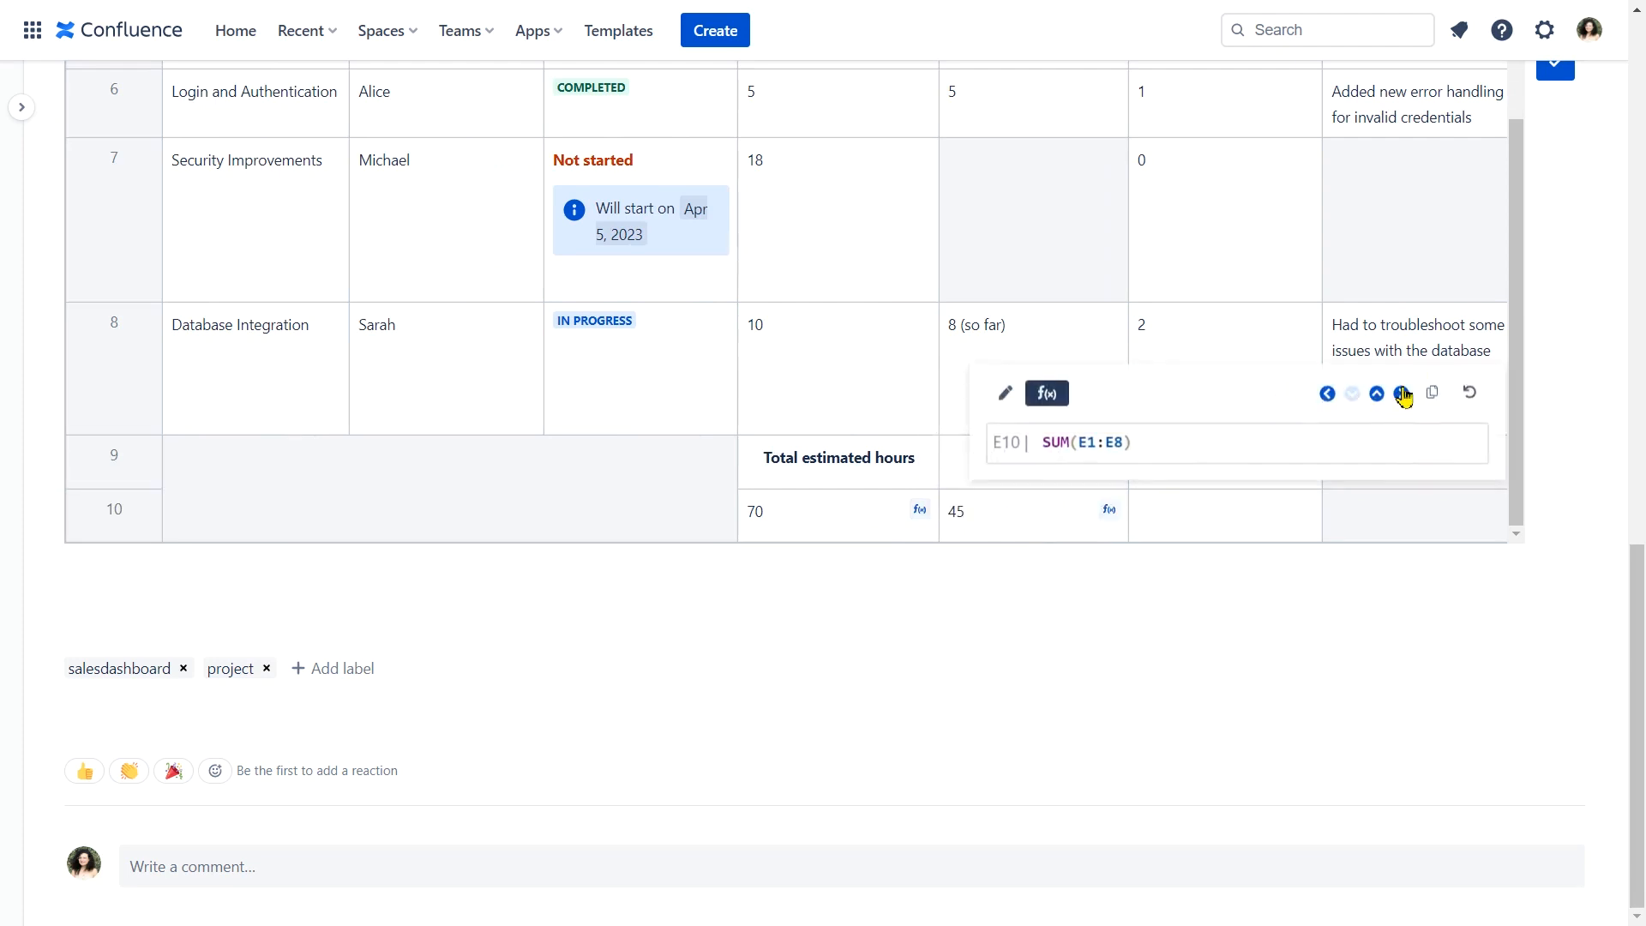
click(1555, 63)
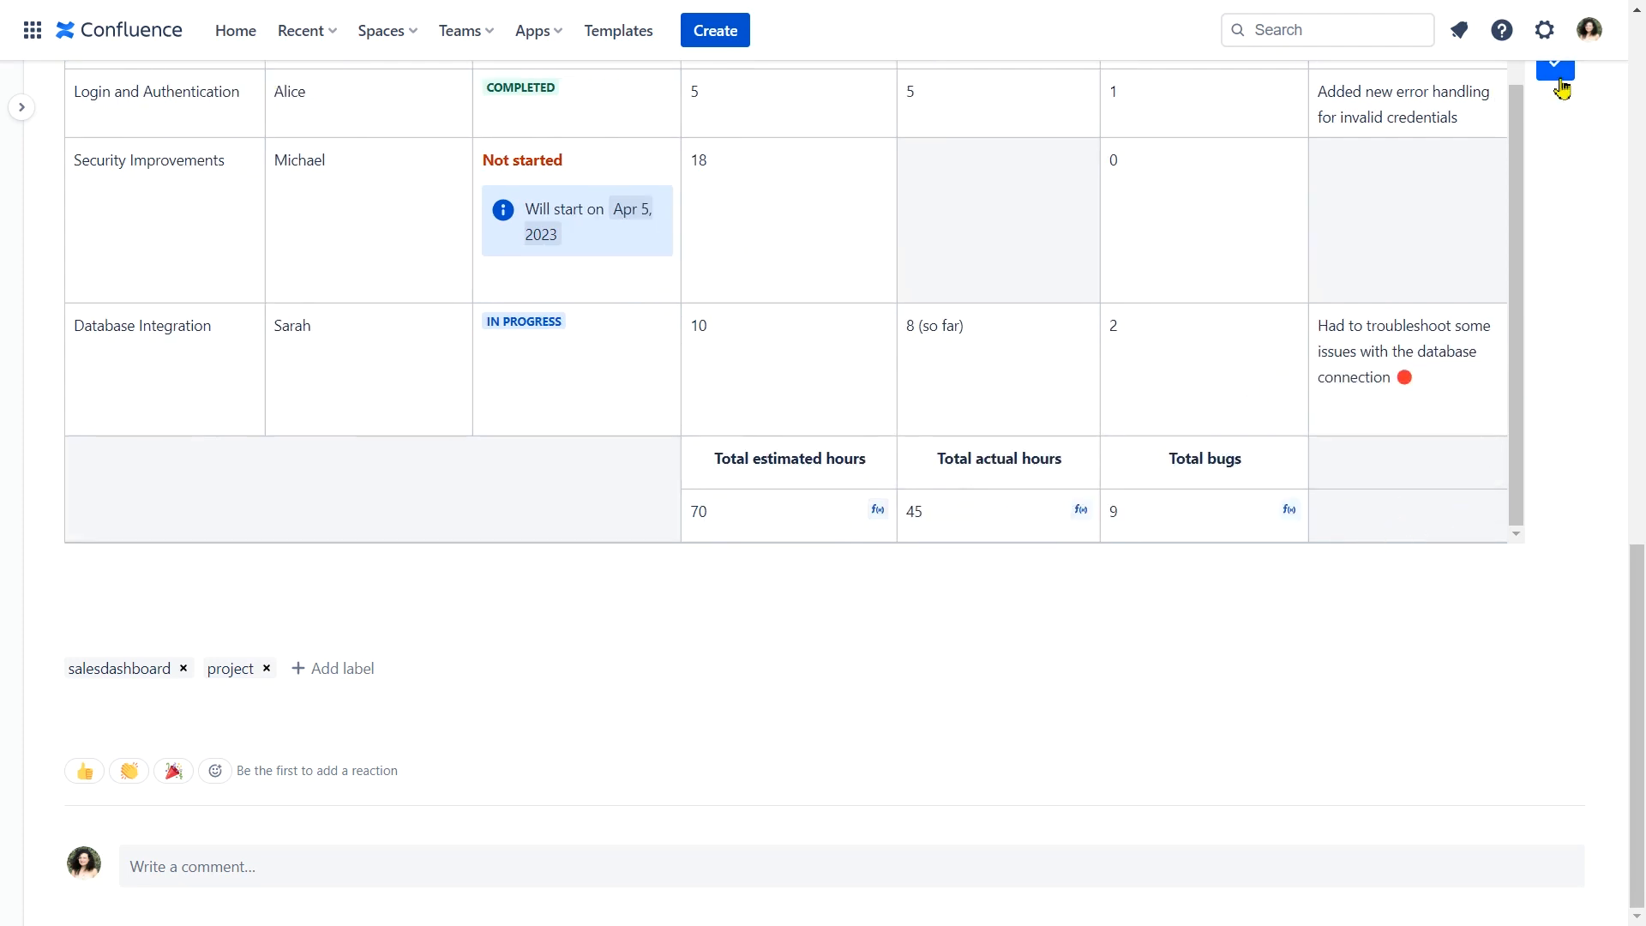
mouse_move(1561, 480)
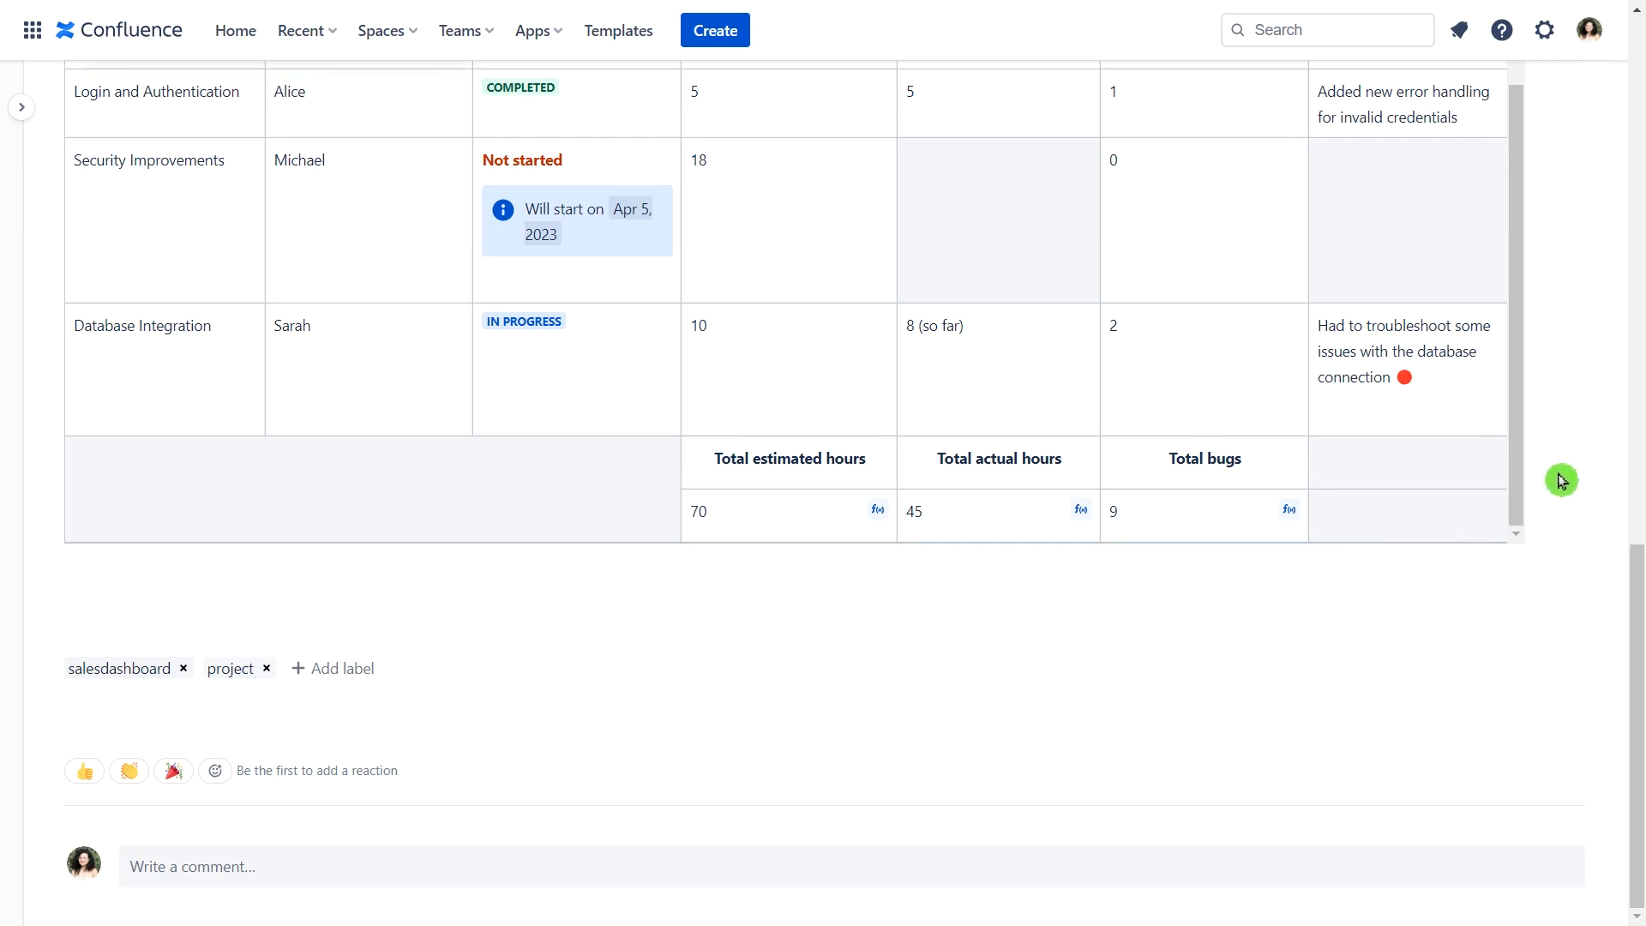
Insert a Live Spreadsheet below the totals table.
scroll(up, 3)
text(/live)
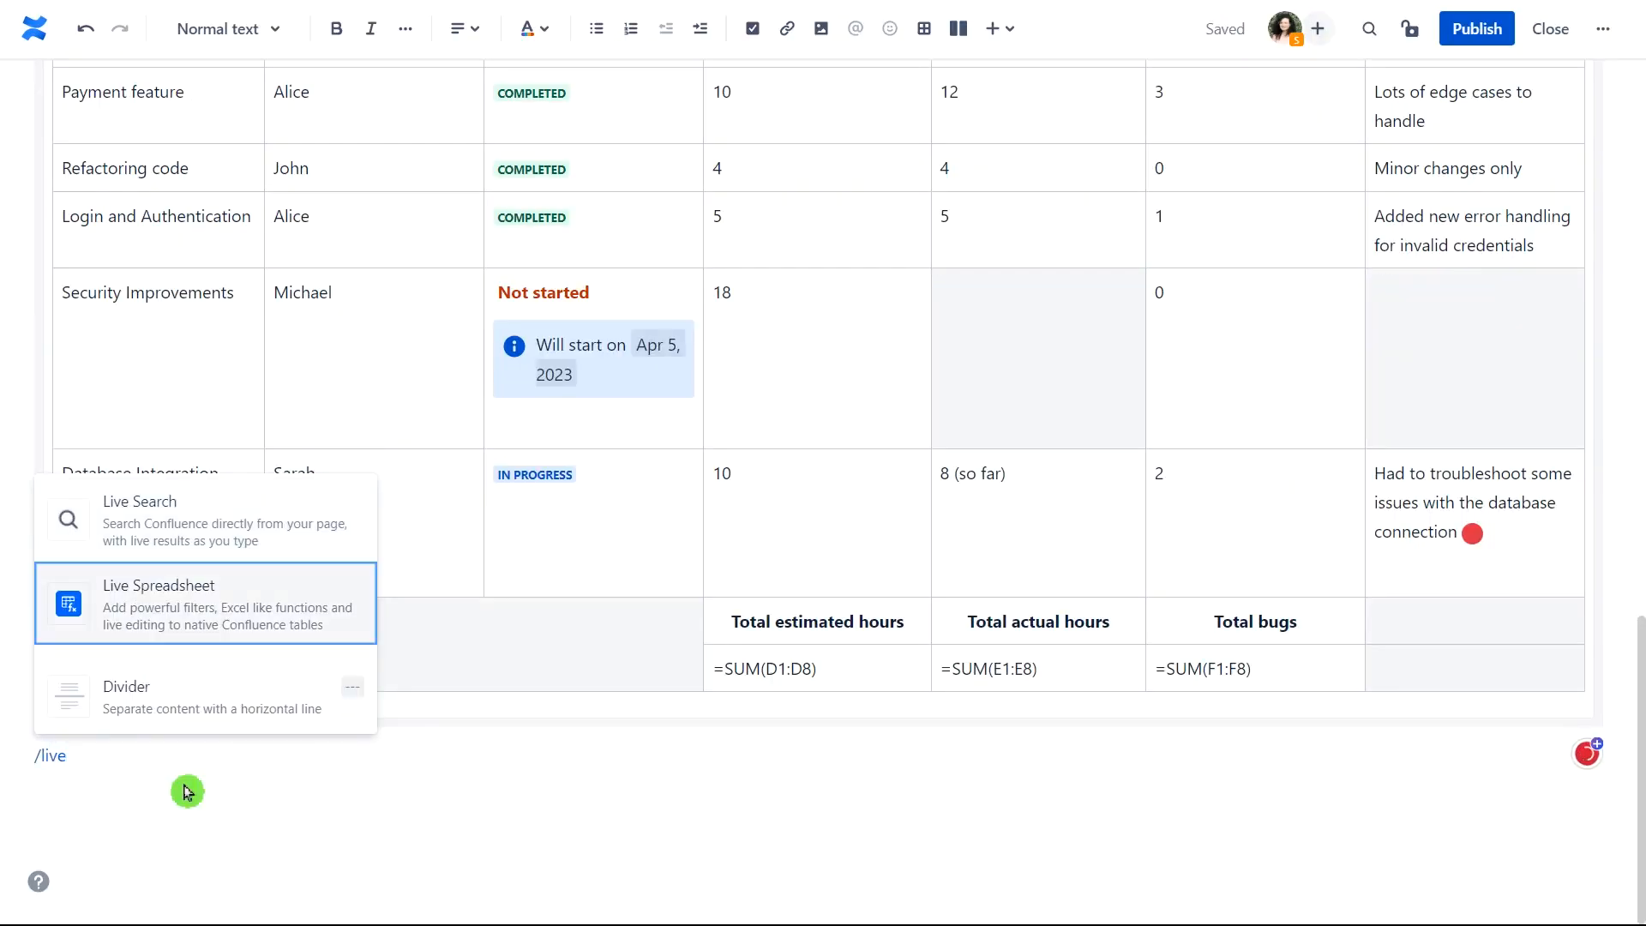
click(158, 603)
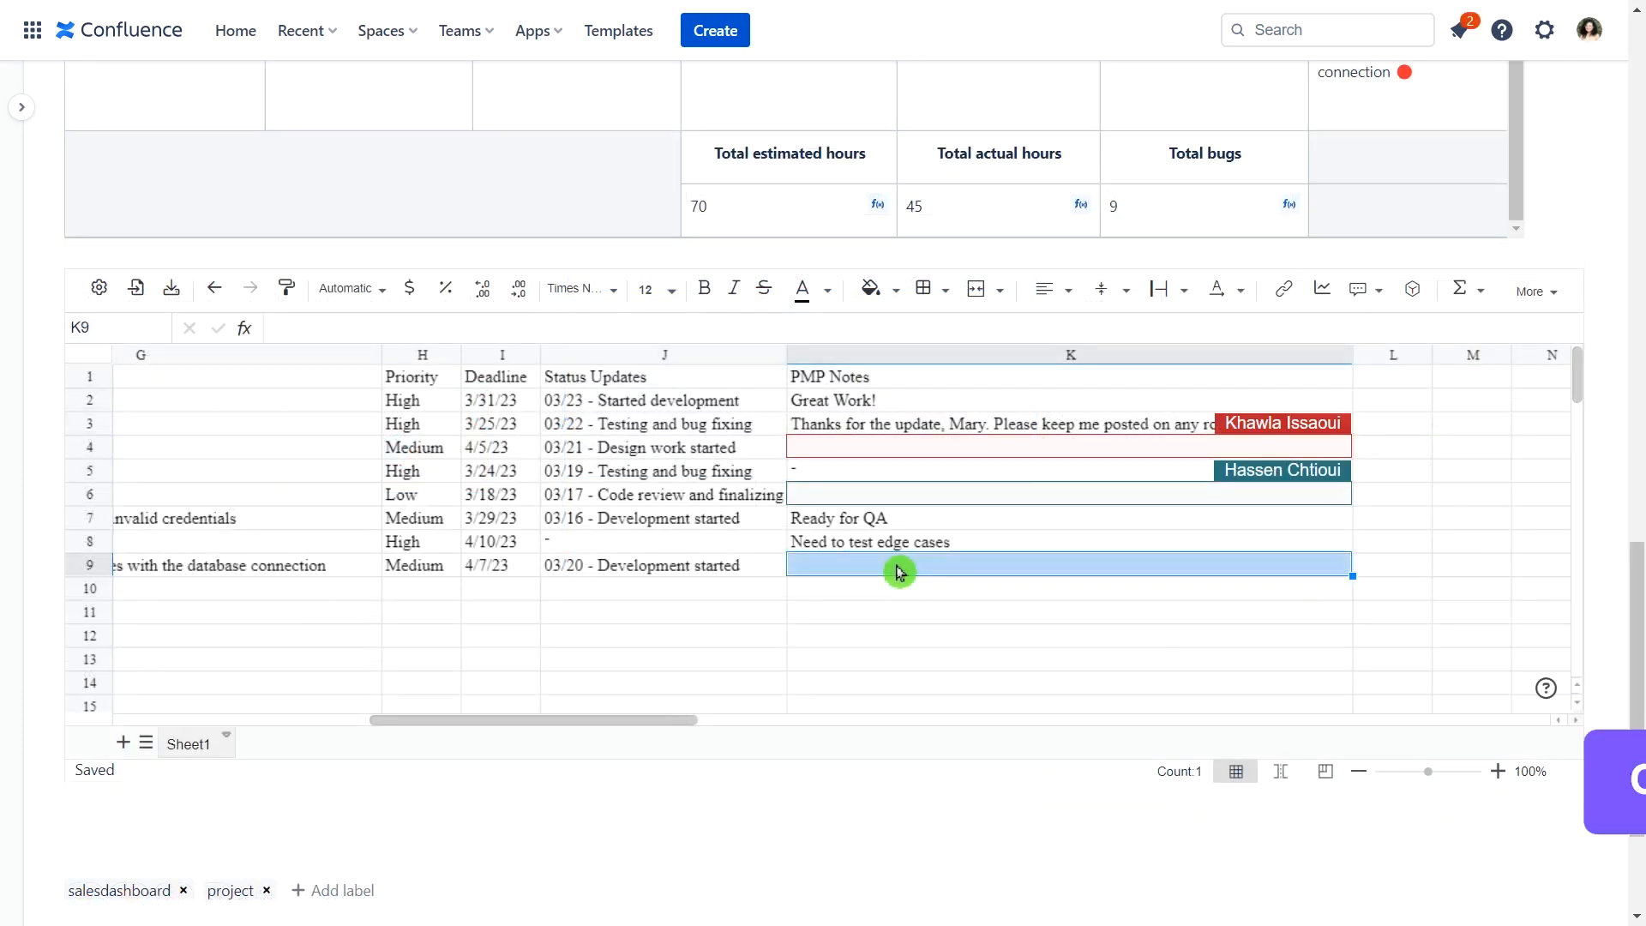
Type 'Please make sure to document any trou' into cell K9 of the live spreadsheet.
text(Please make sure t)
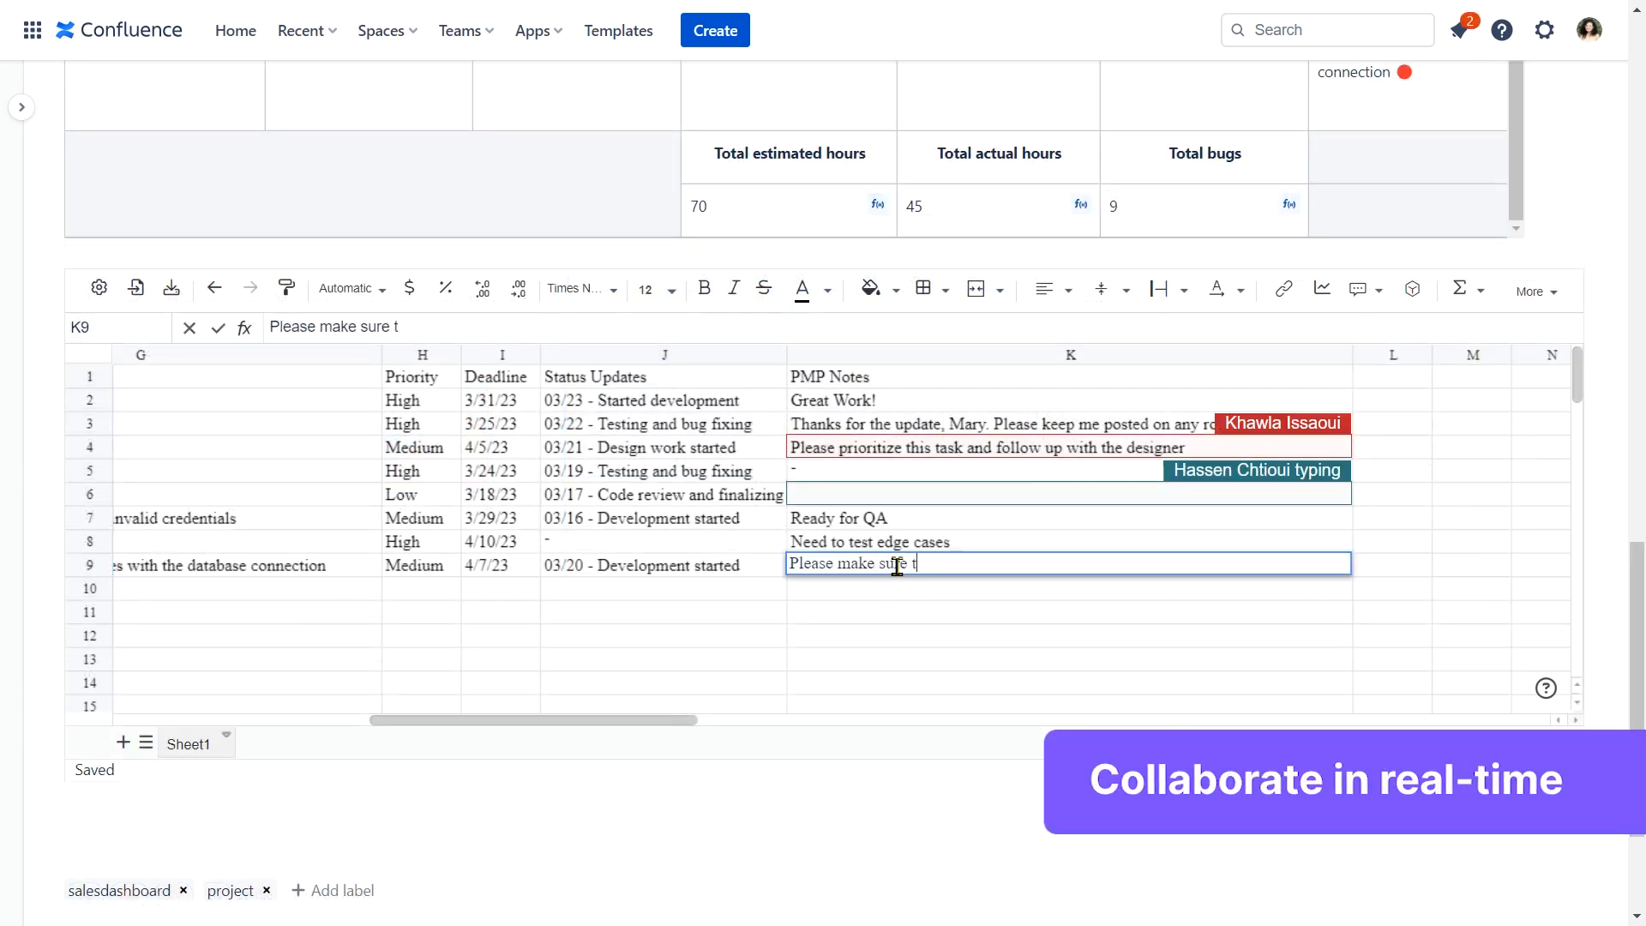
text(o documen)
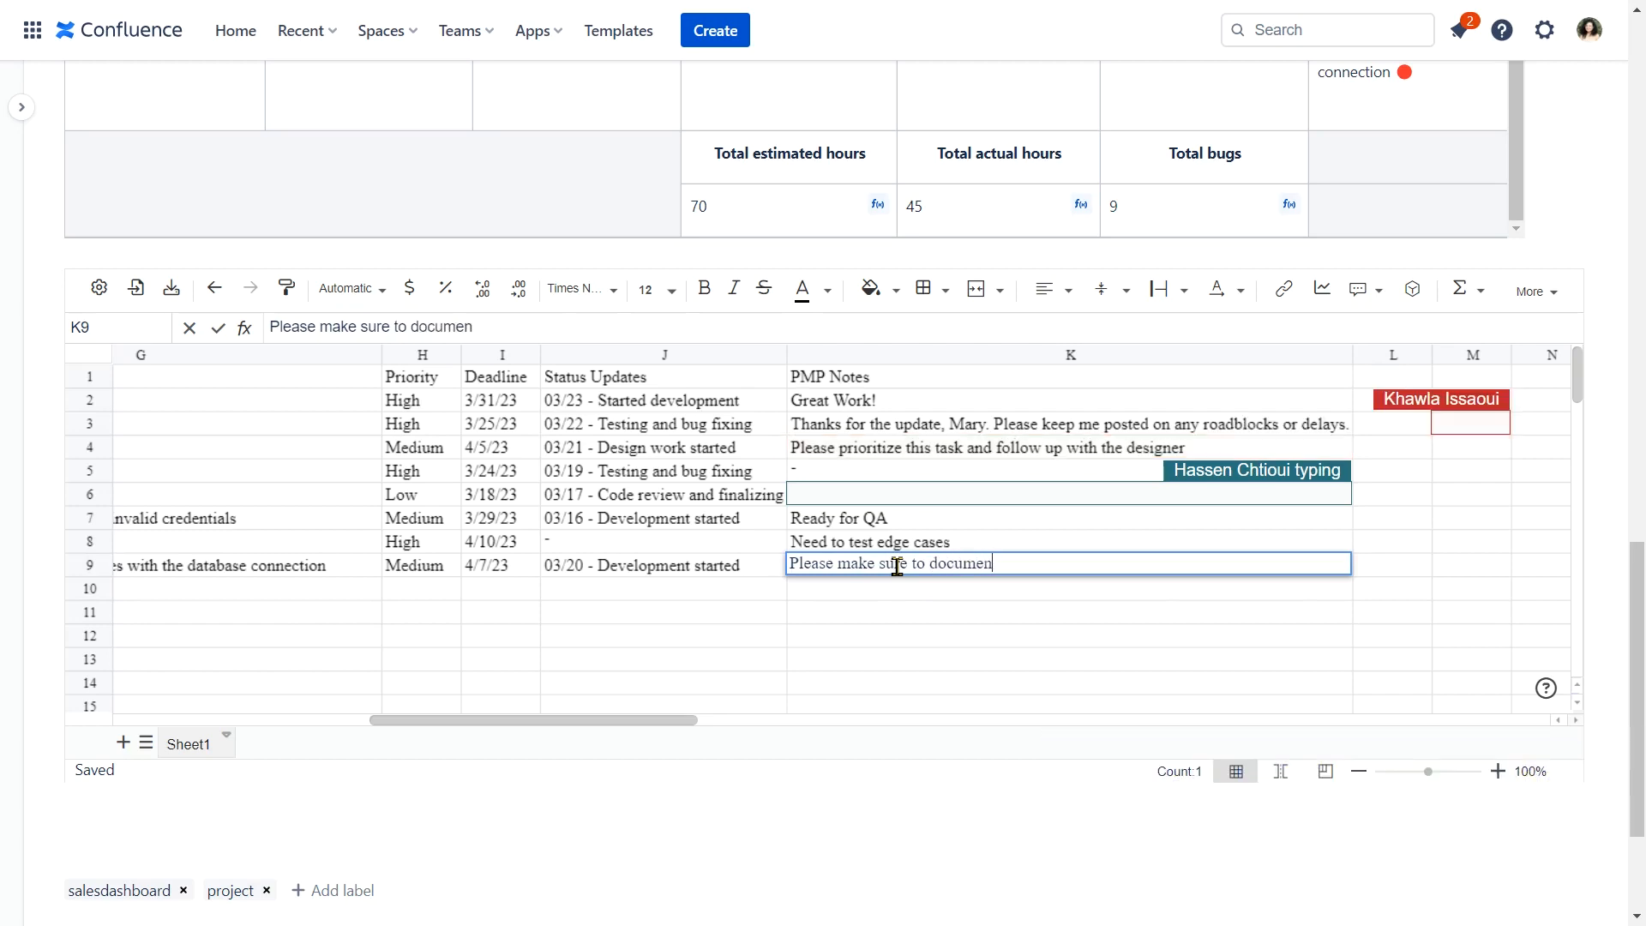
text(any trou)
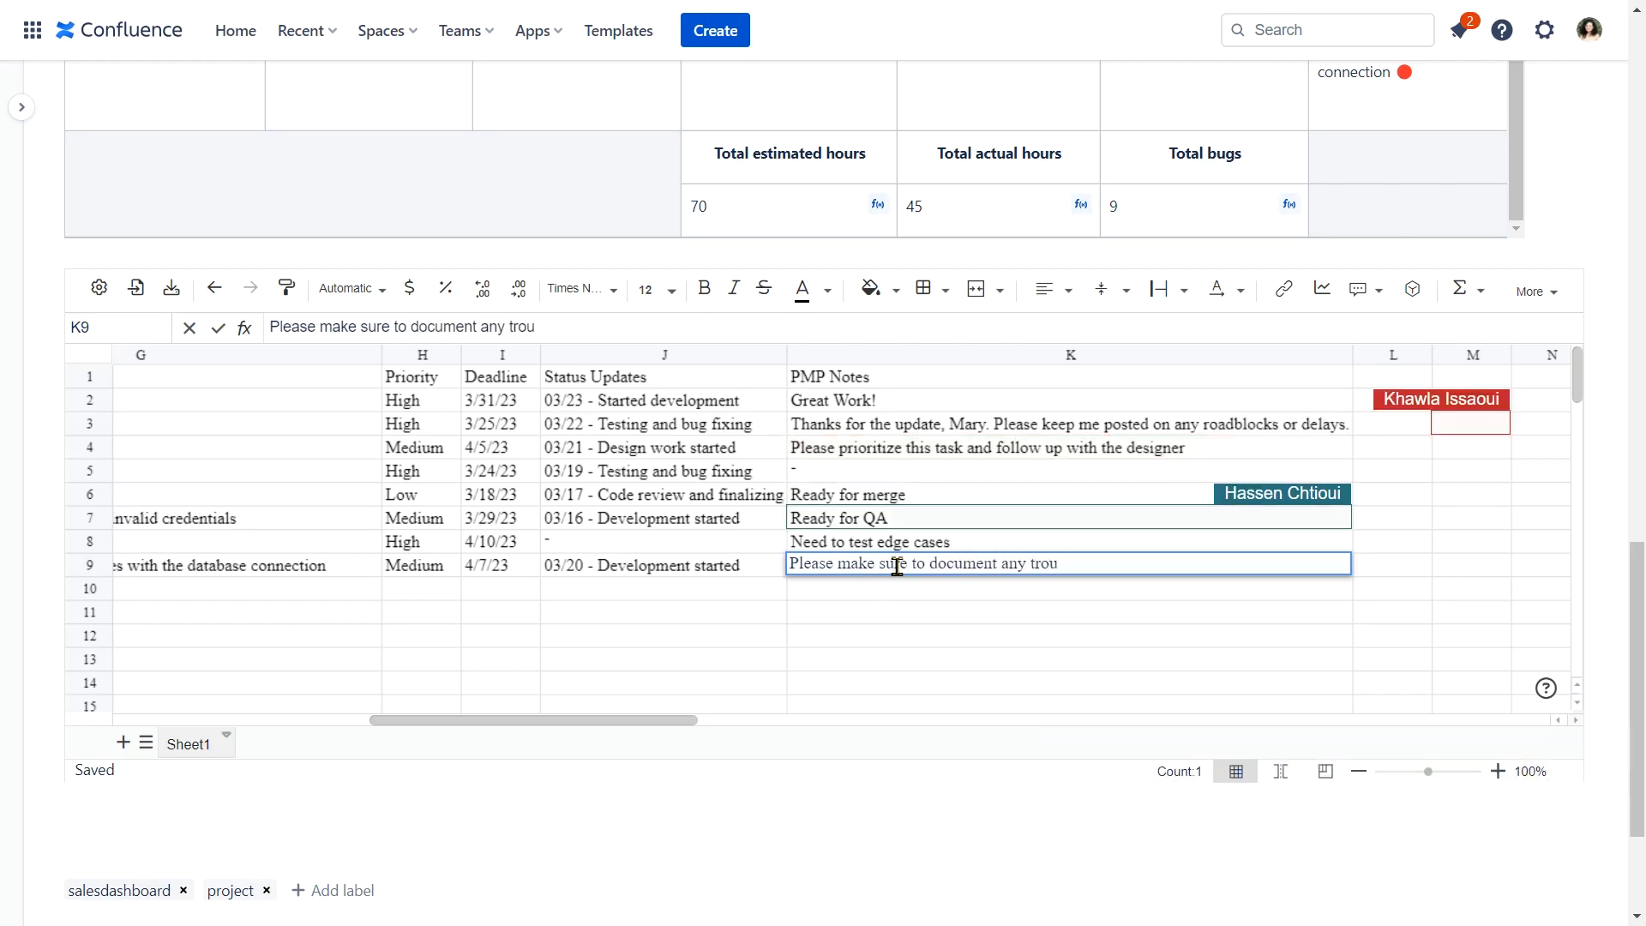